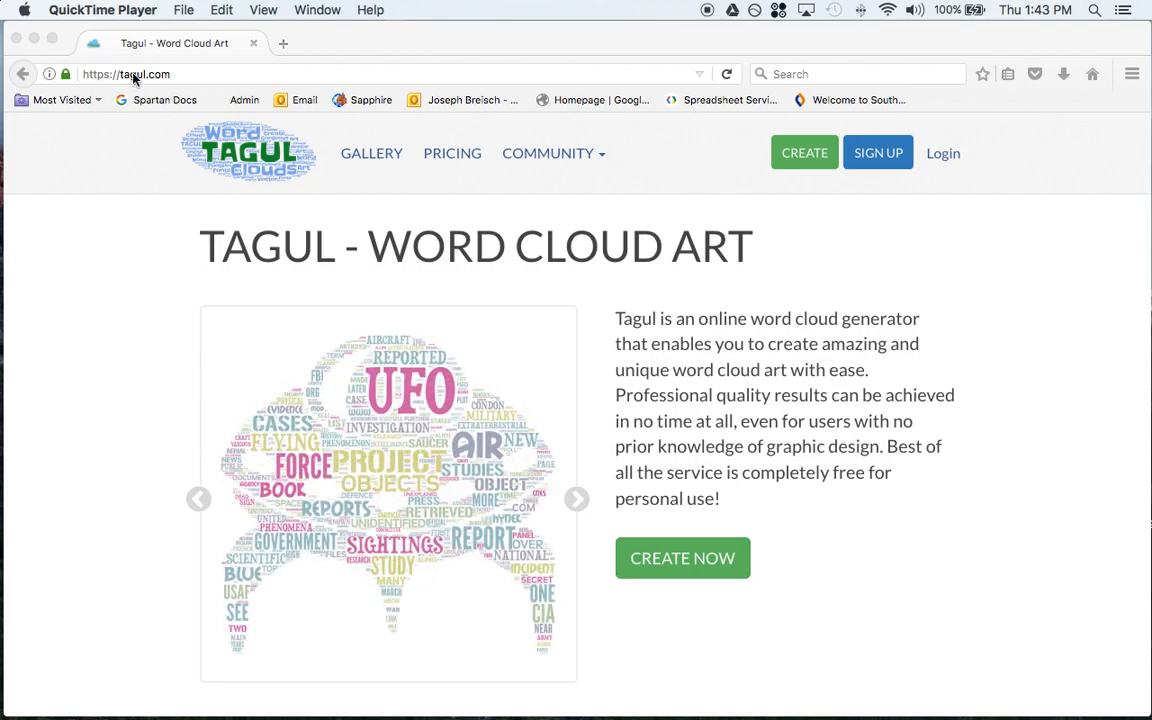
- Scroll through user-made clouds in the Word Cloud Art Gallery, then head to sign-up
{"action": "left_click", "coordinate": [576, 499]}
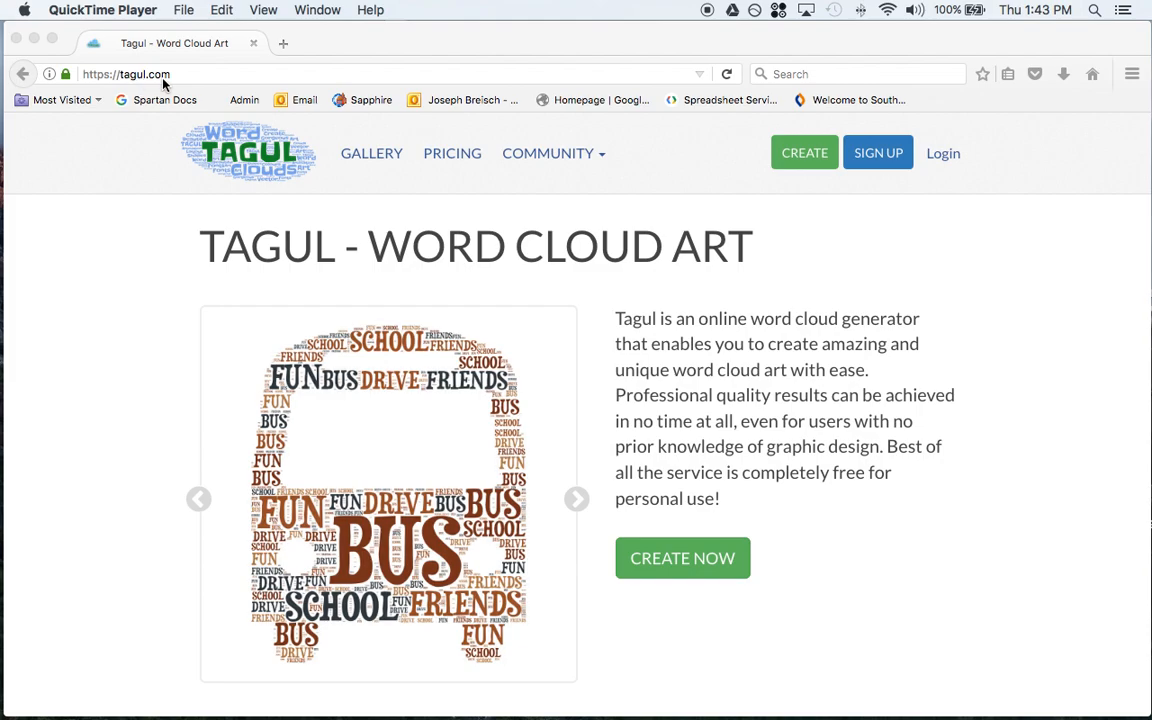
{"action": "mouse_move", "coordinate": [368, 248]}
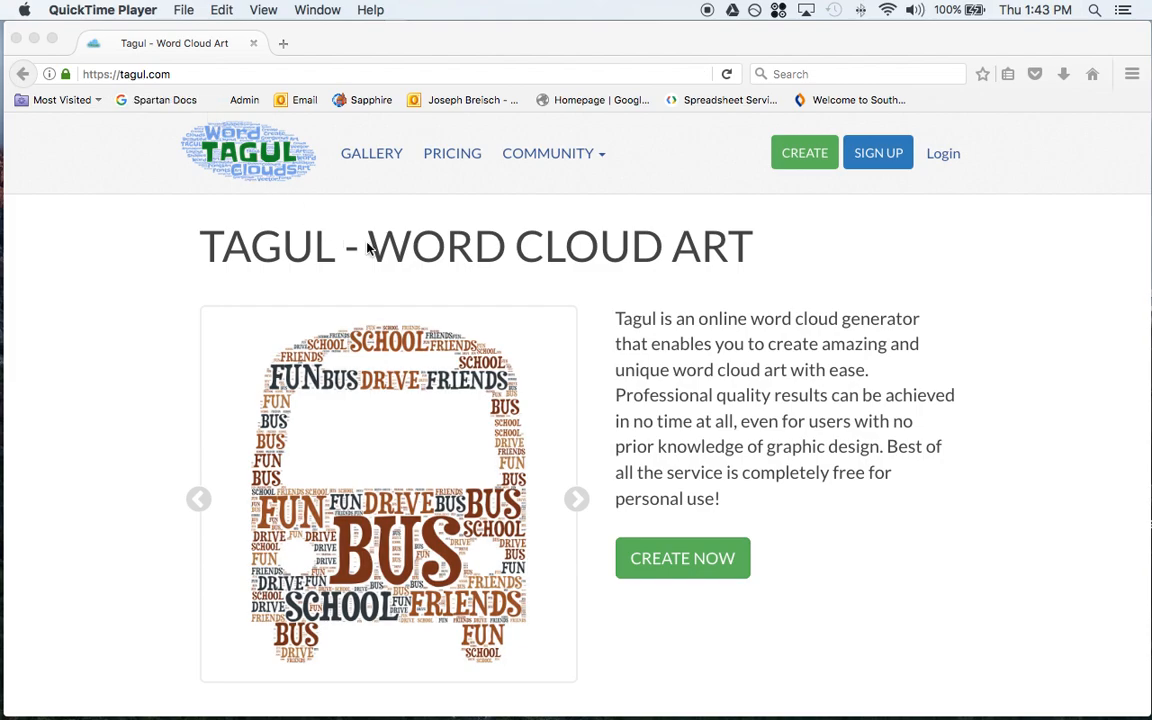
{"action": "left_click", "coordinate": [576, 498]}
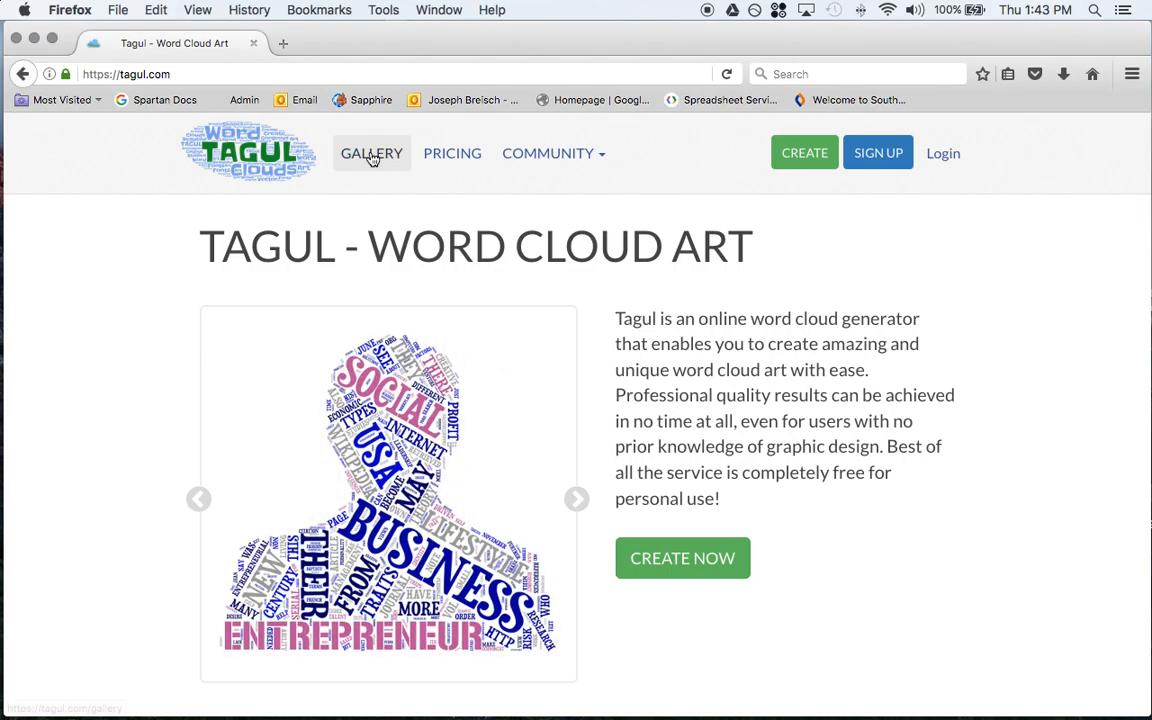
{"action": "left_click", "coordinate": [371, 153]}
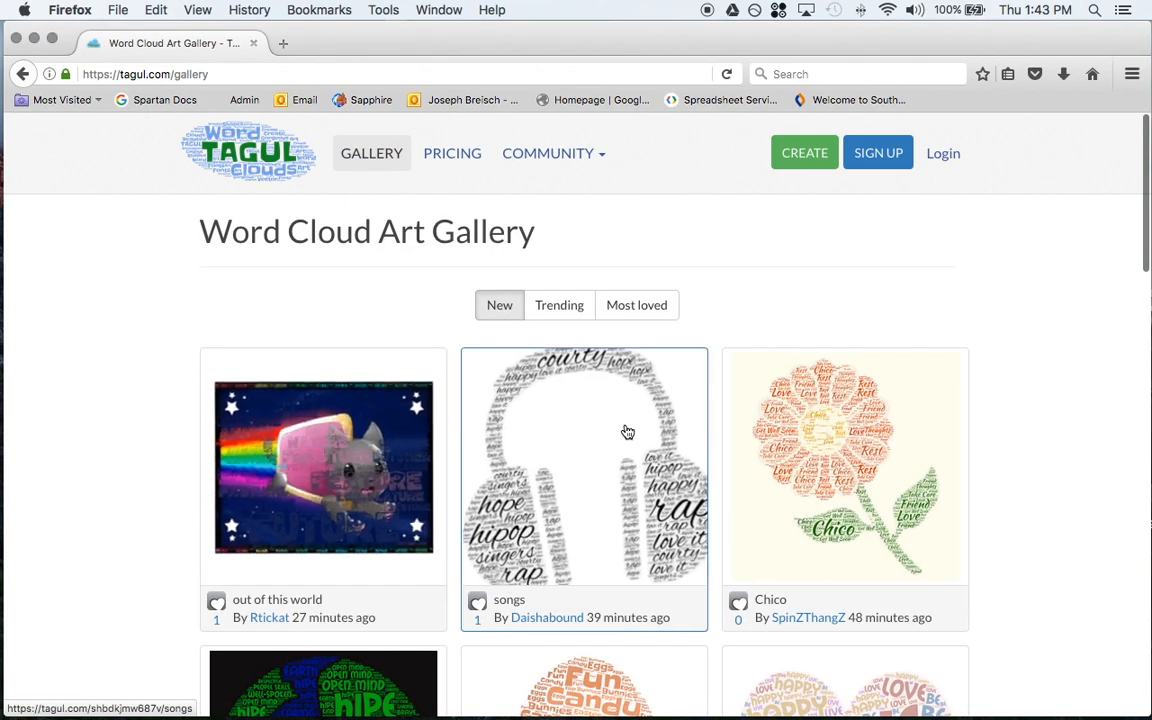
{"action": "scroll", "scroll_direction": "down", "scroll_amount": 3}
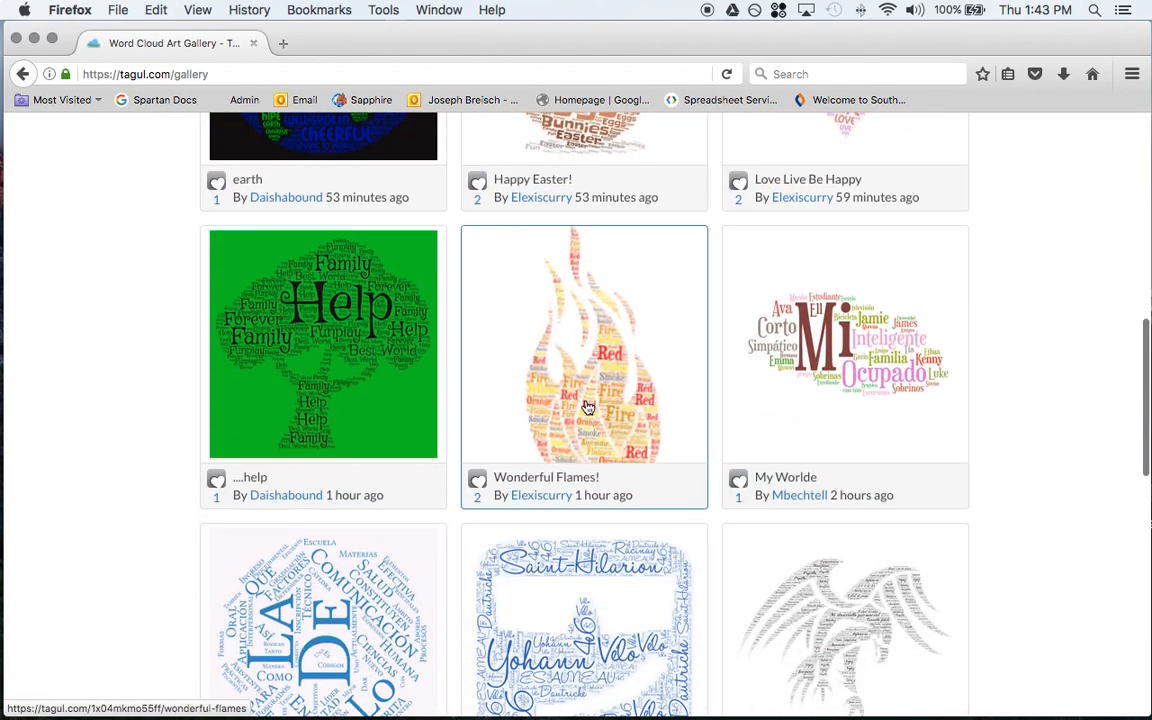
{"action": "scroll", "scroll_direction": "down", "scroll_amount": 3}
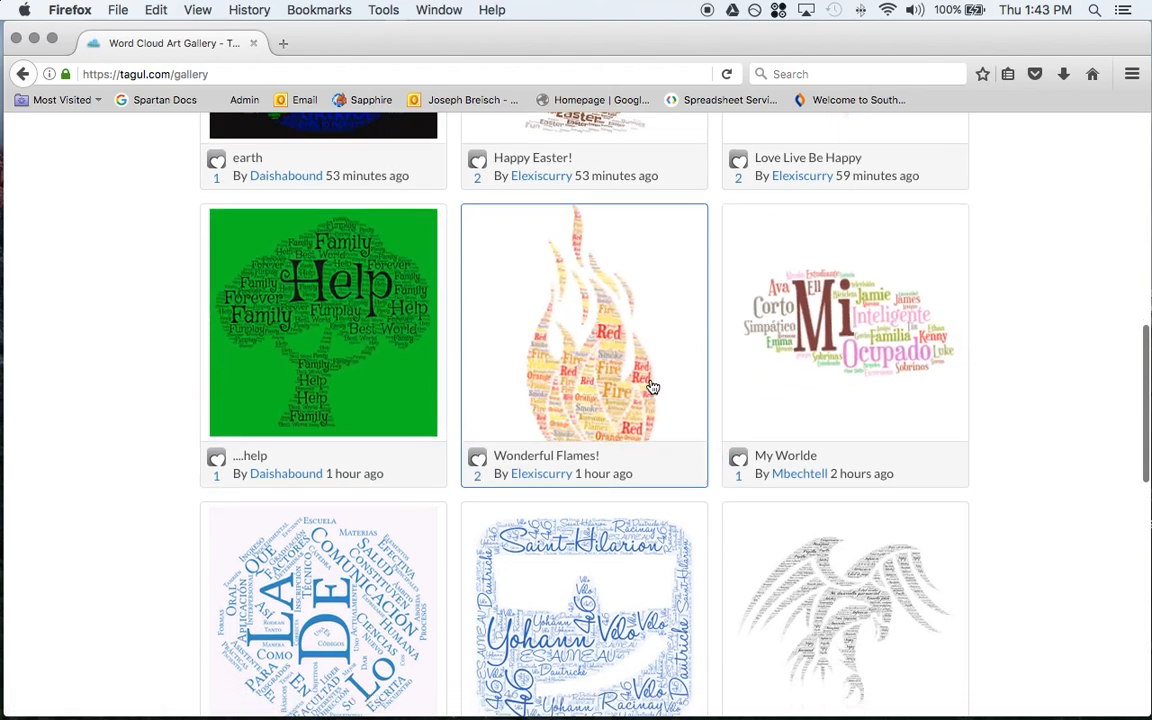
{"action": "scroll", "scroll_direction": "down", "scroll_amount": 3}
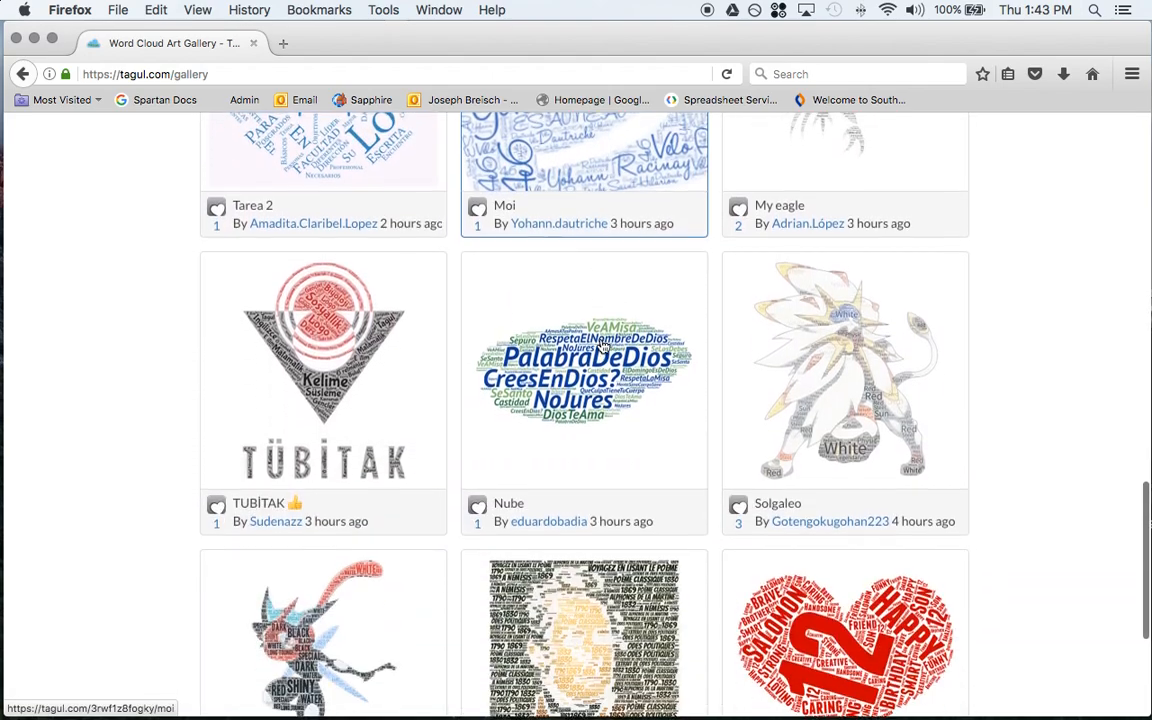
{"action": "scroll", "scroll_direction": "down", "scroll_amount": 3}
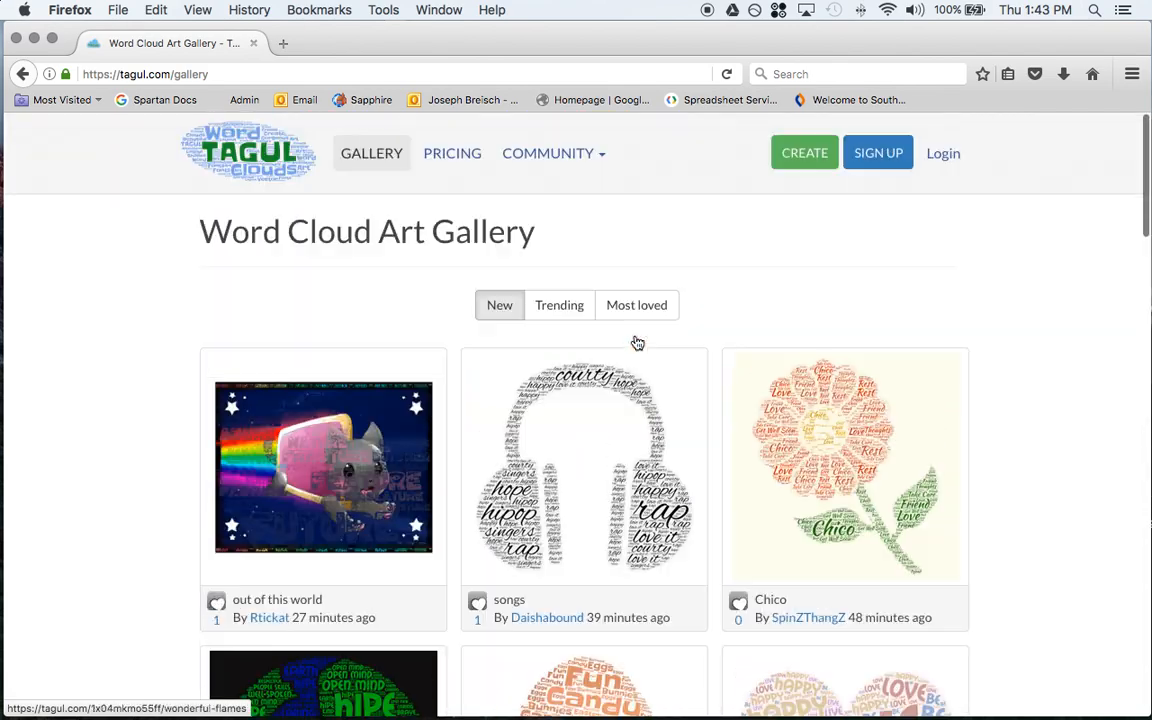
{"action": "mouse_move", "coordinate": [845, 140]}
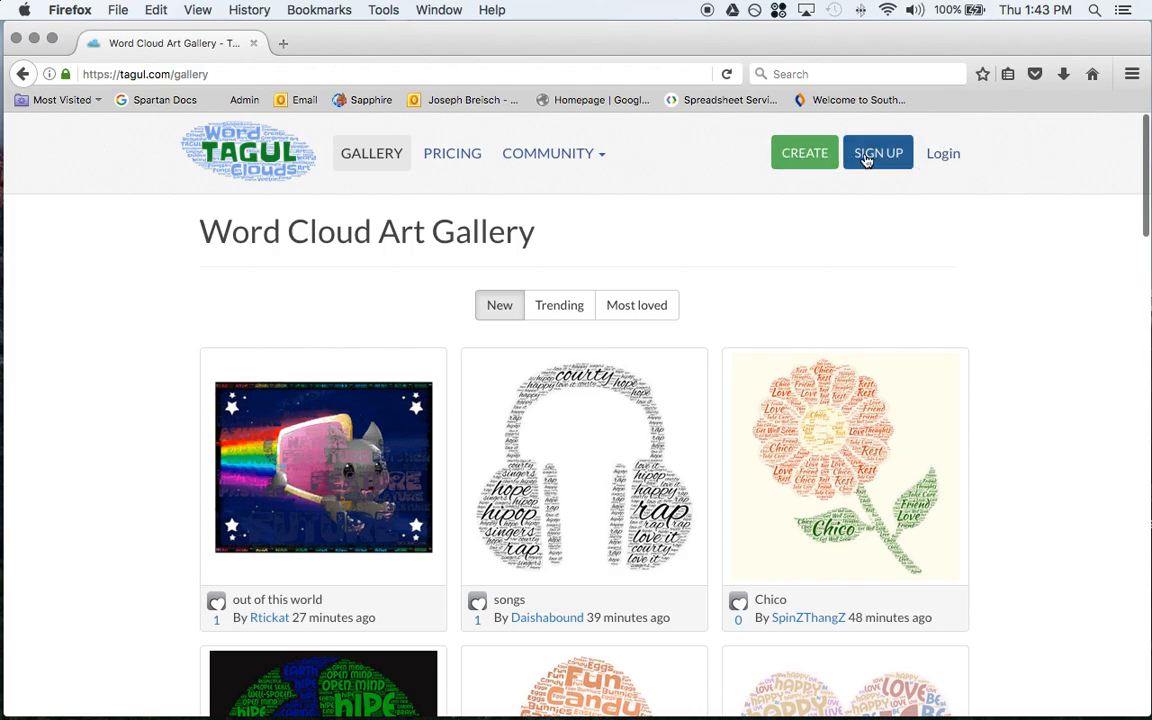
{"action": "mouse_move", "coordinate": [942, 153]}
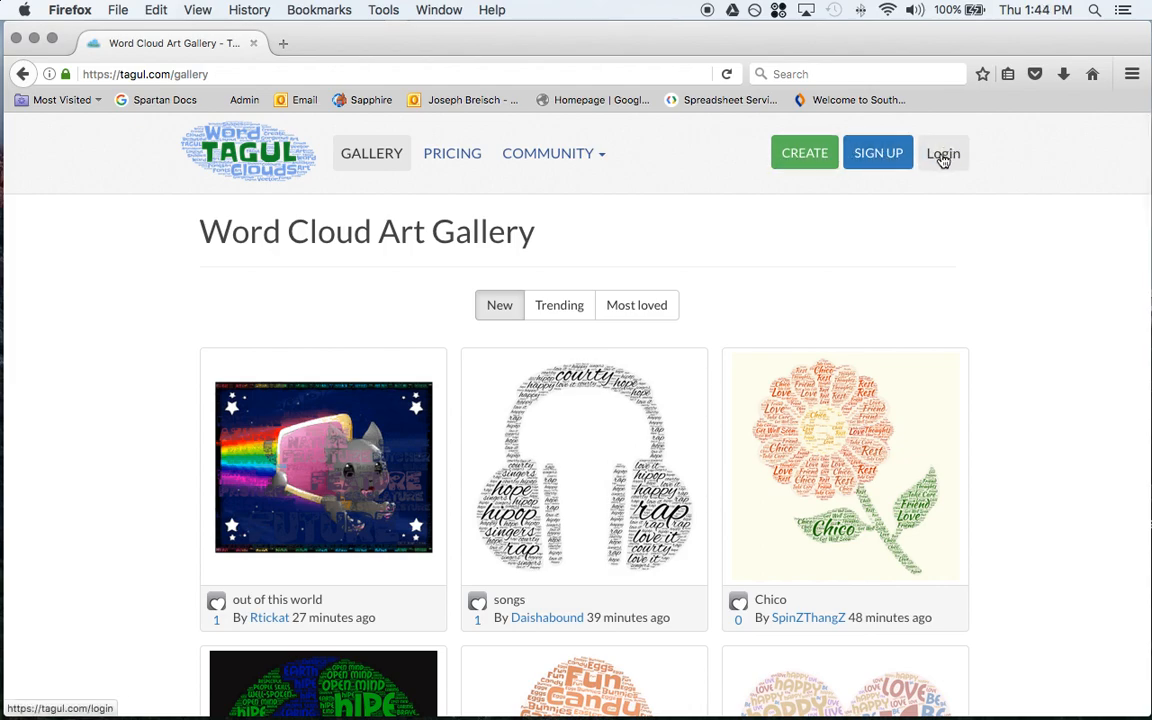
{"action": "left_click", "coordinate": [877, 152]}
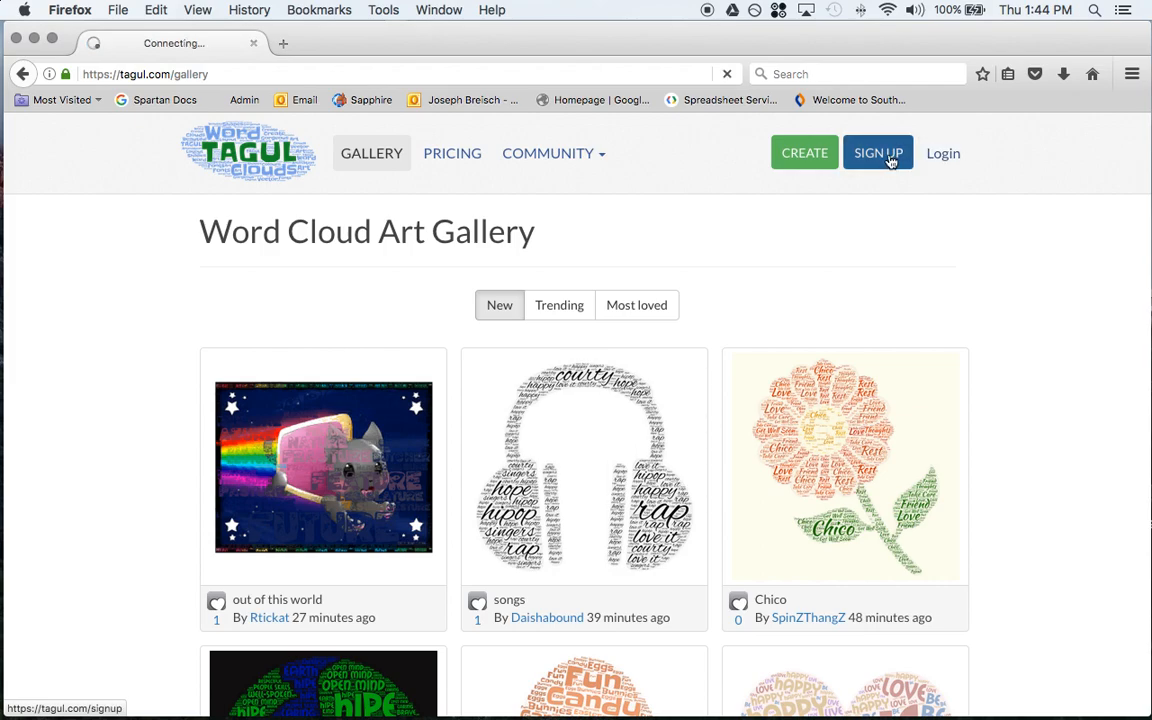
- Sign up for Tagul using the first Google account in the chooser
{"action": "left_click", "coordinate": [878, 152]}
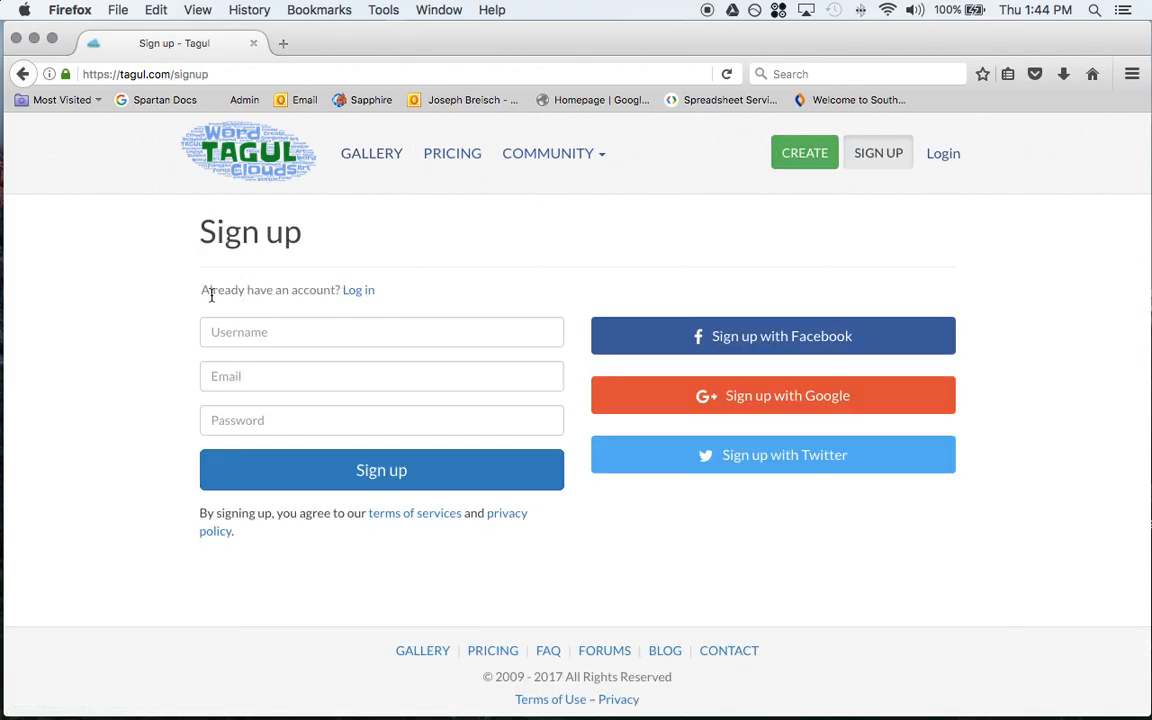
{"action": "mouse_move", "coordinate": [353, 291]}
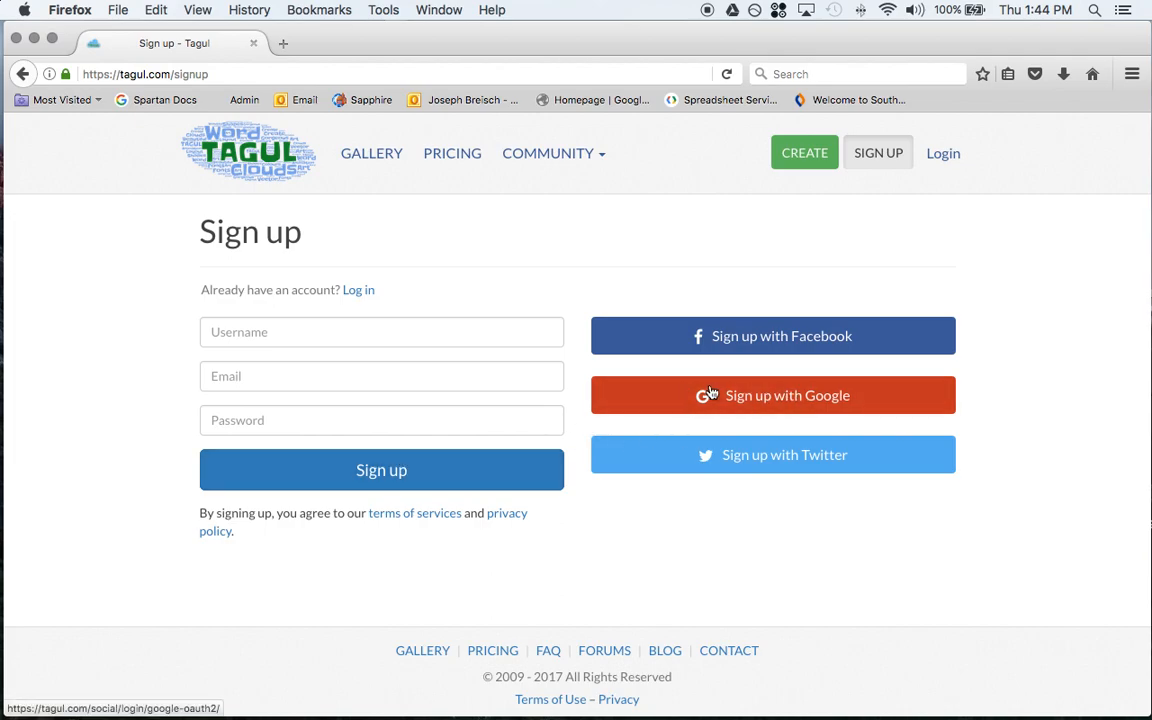
{"action": "left_click", "coordinate": [772, 395]}
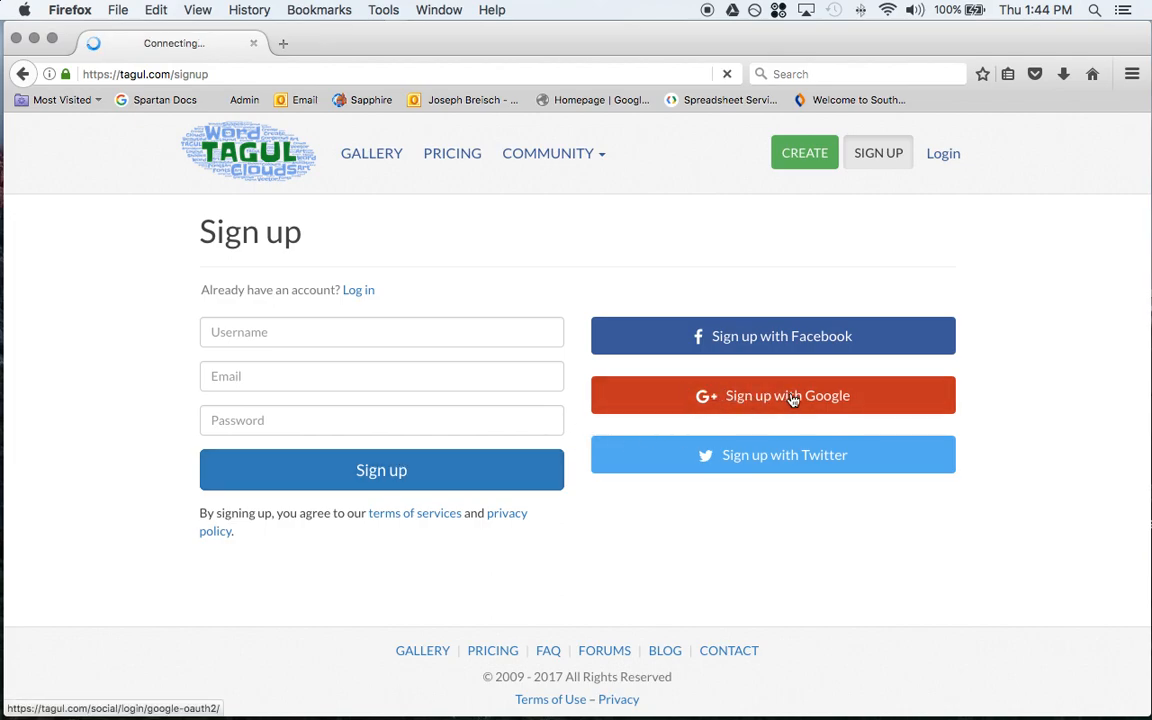
{"action": "left_click", "coordinate": [772, 395]}
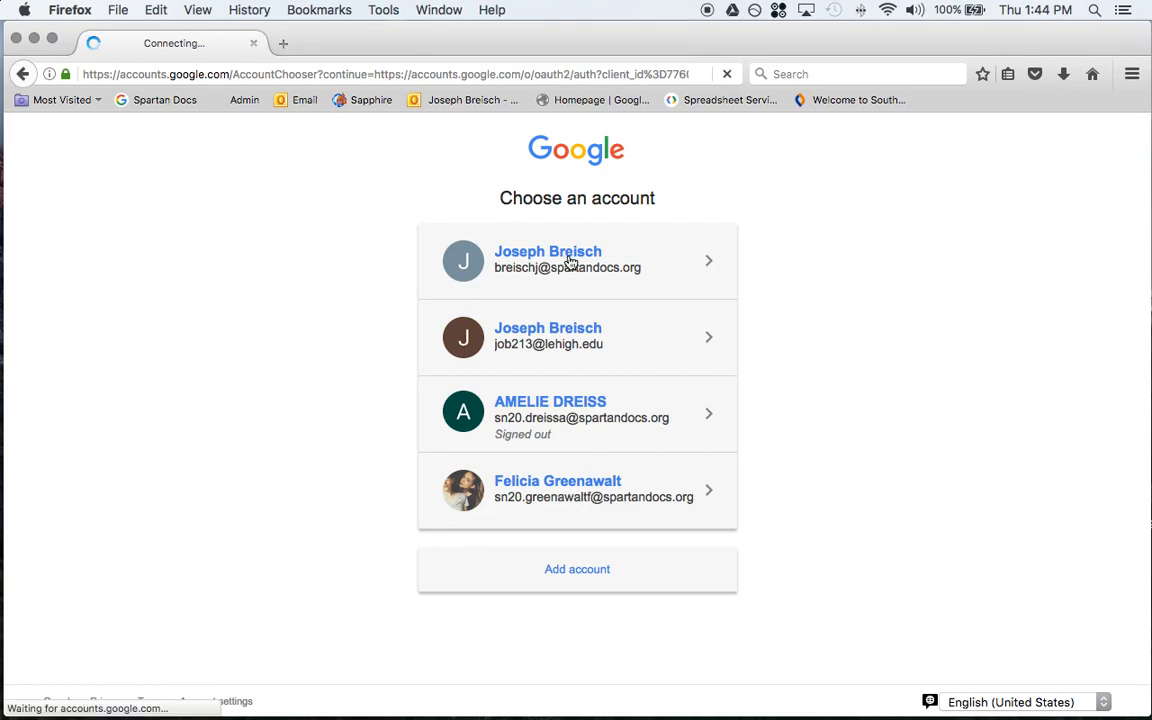
{"action": "left_click", "coordinate": [577, 260]}
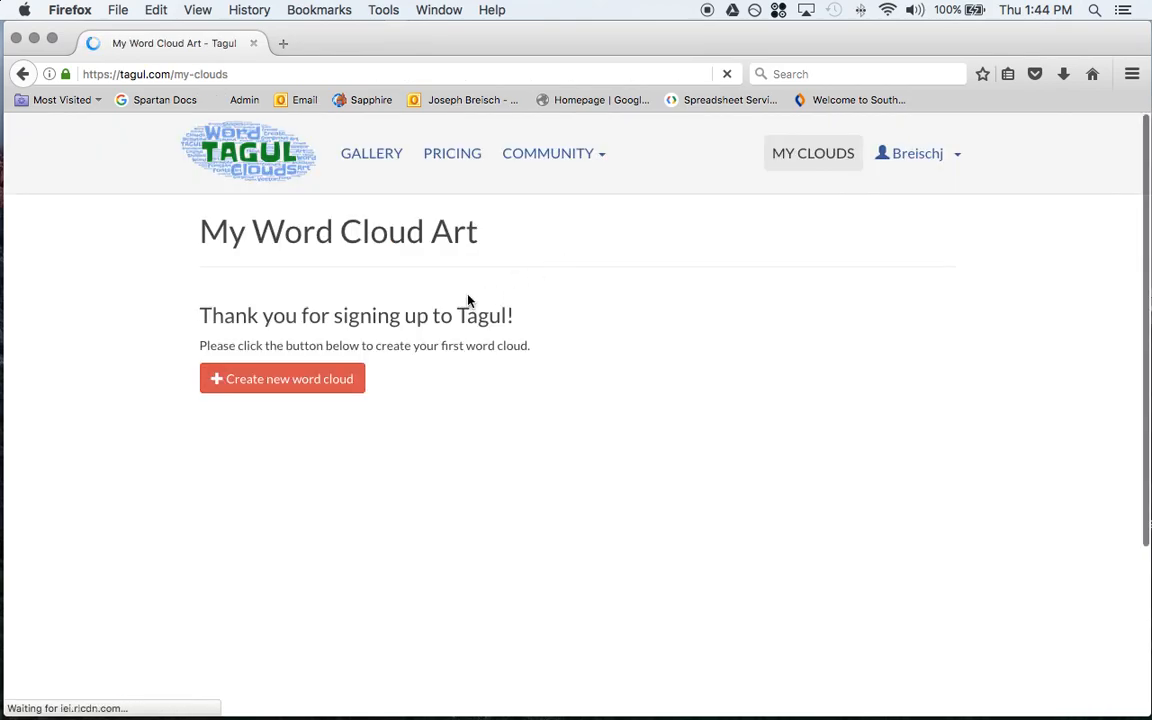
{"action": "left_click", "coordinate": [916, 153]}
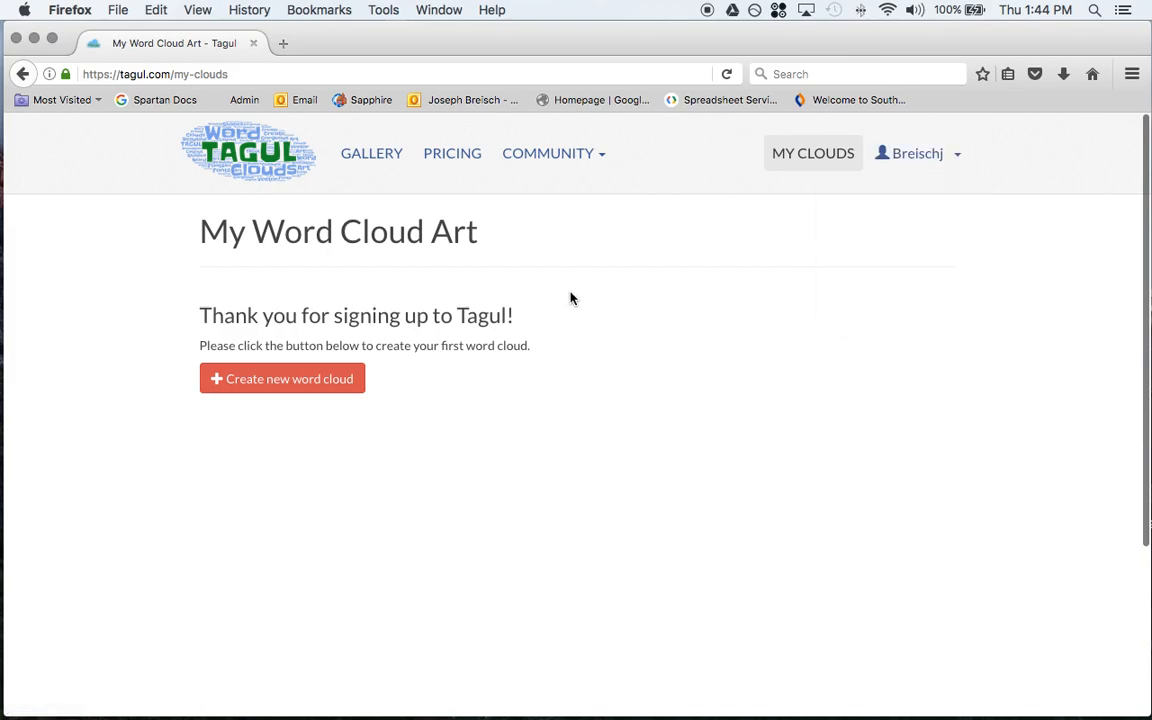
{"action": "mouse_move", "coordinate": [344, 232]}
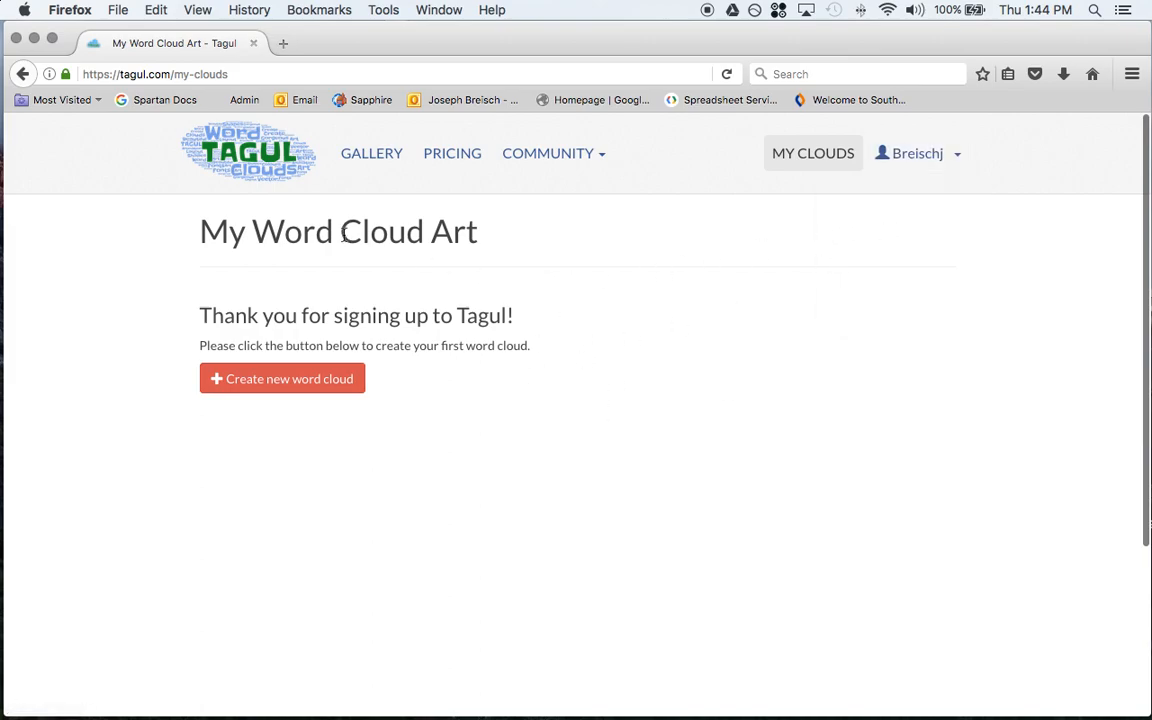
{"action": "mouse_move", "coordinate": [230, 348]}
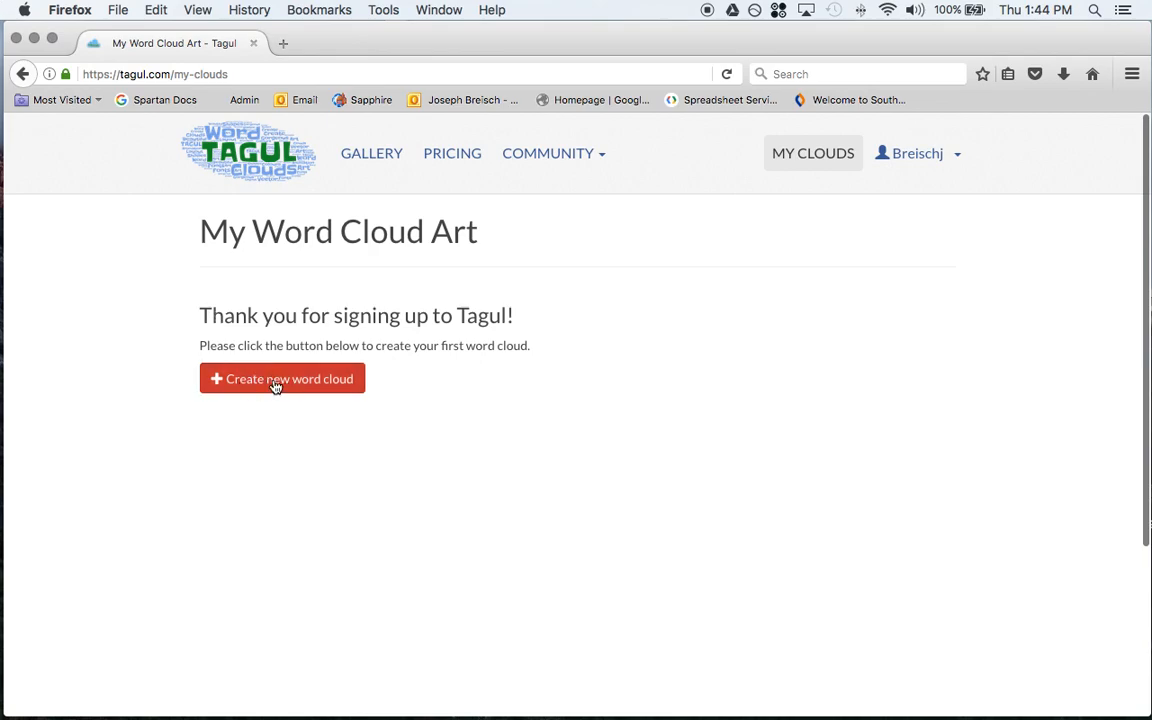
- Create 'Word Cloud 1' with default words Word and Cloud in the editor
{"action": "left_click", "coordinate": [282, 378]}
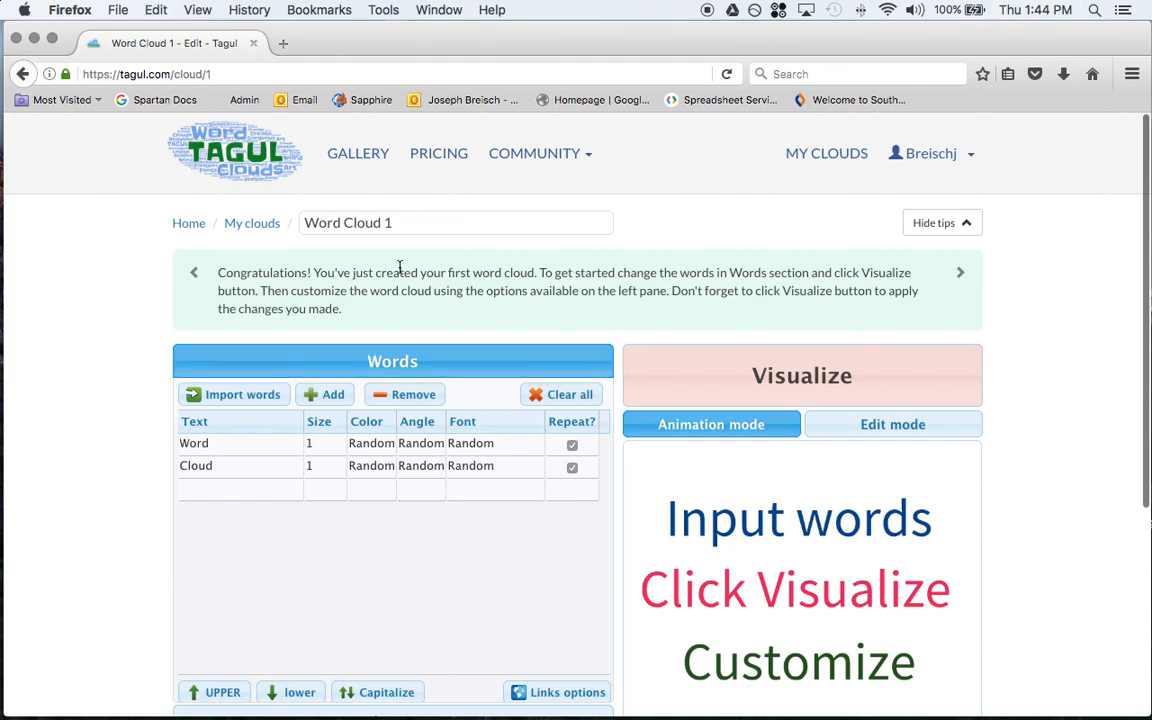
{"action": "mouse_move", "coordinate": [297, 285]}
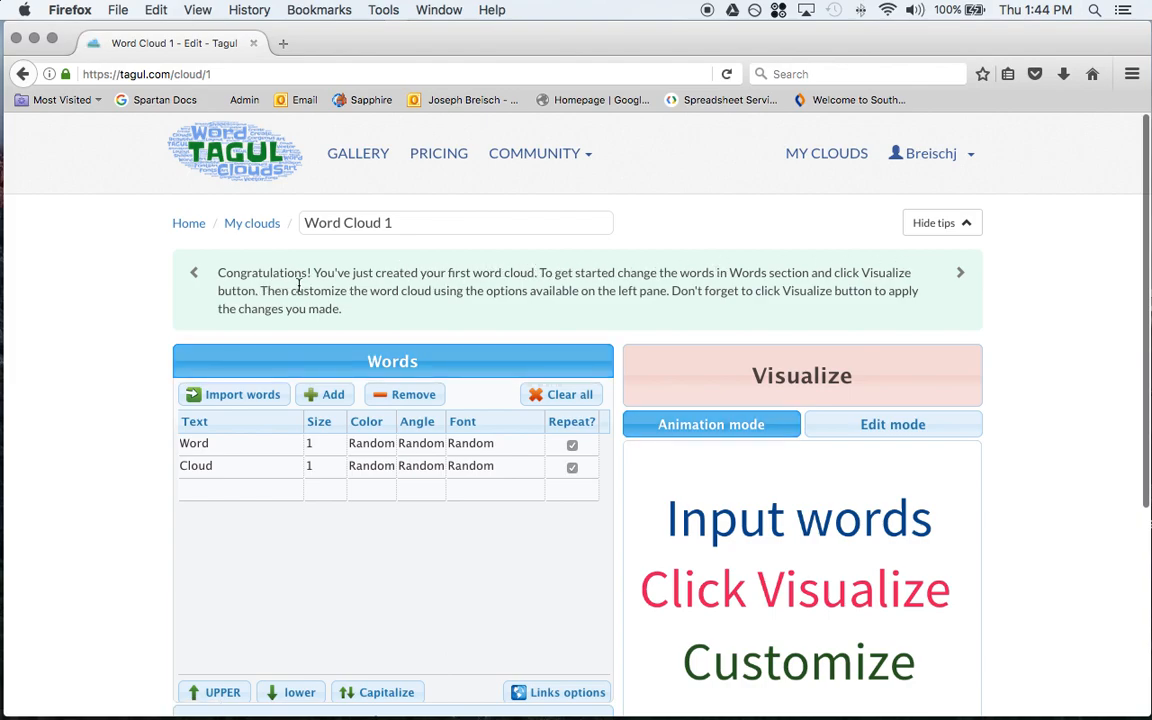
{"action": "mouse_move", "coordinate": [759, 371]}
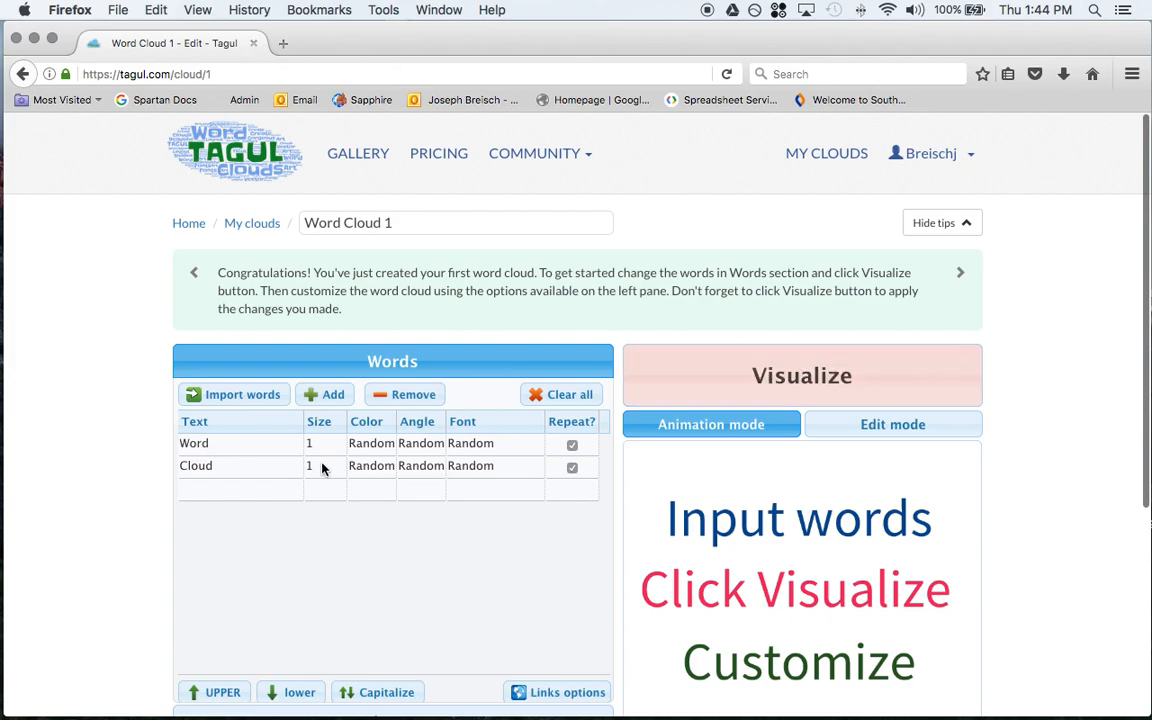
{"action": "mouse_move", "coordinate": [801, 368]}
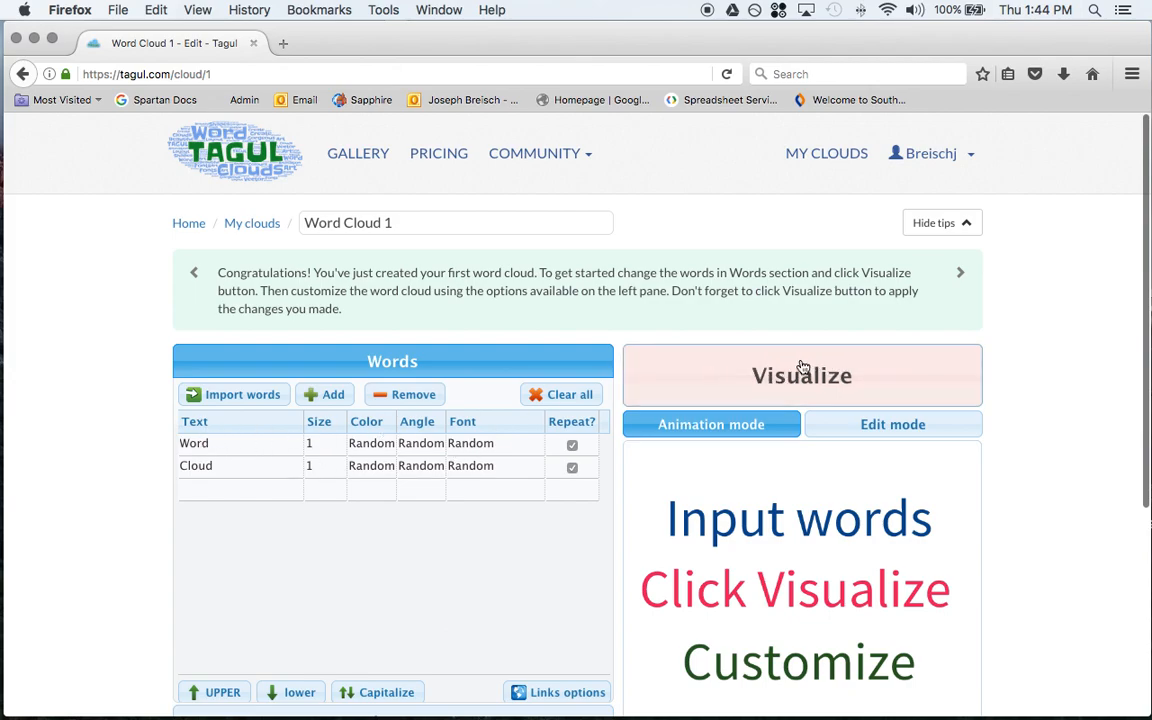
{"action": "scroll", "scroll_direction": "down", "scroll_amount": 3}
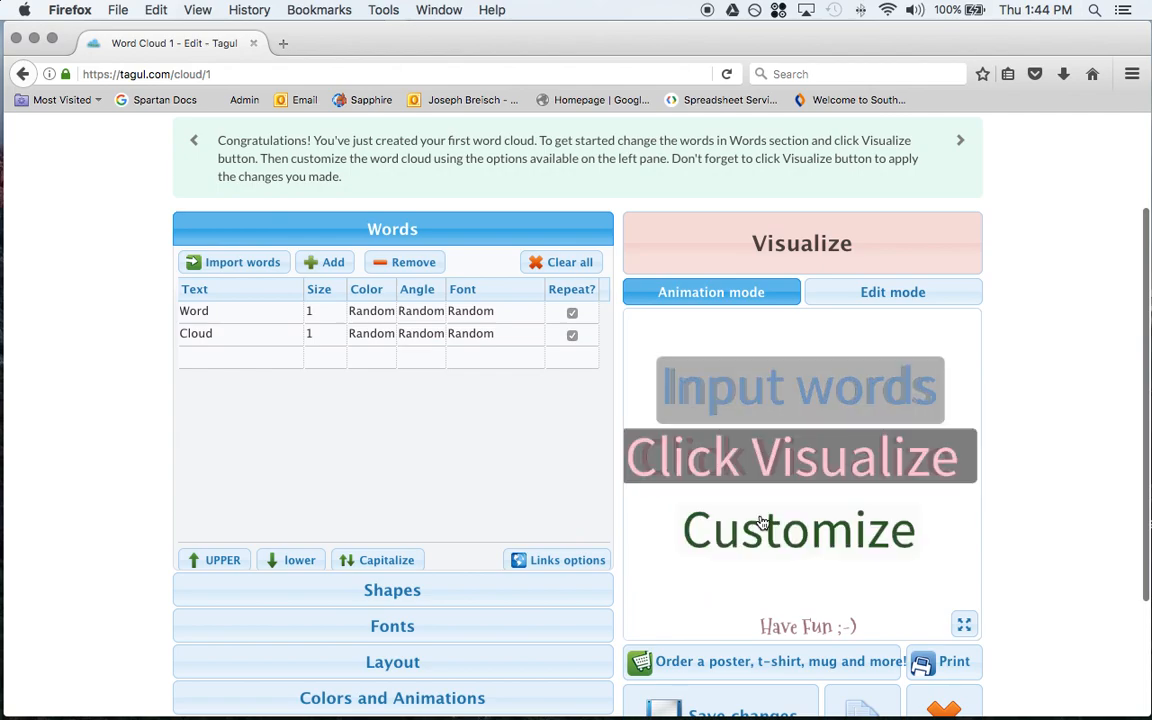
- Change the two words to Hello and There and re-visualize the cloud
{"action": "double_click", "coordinate": [193, 311]}
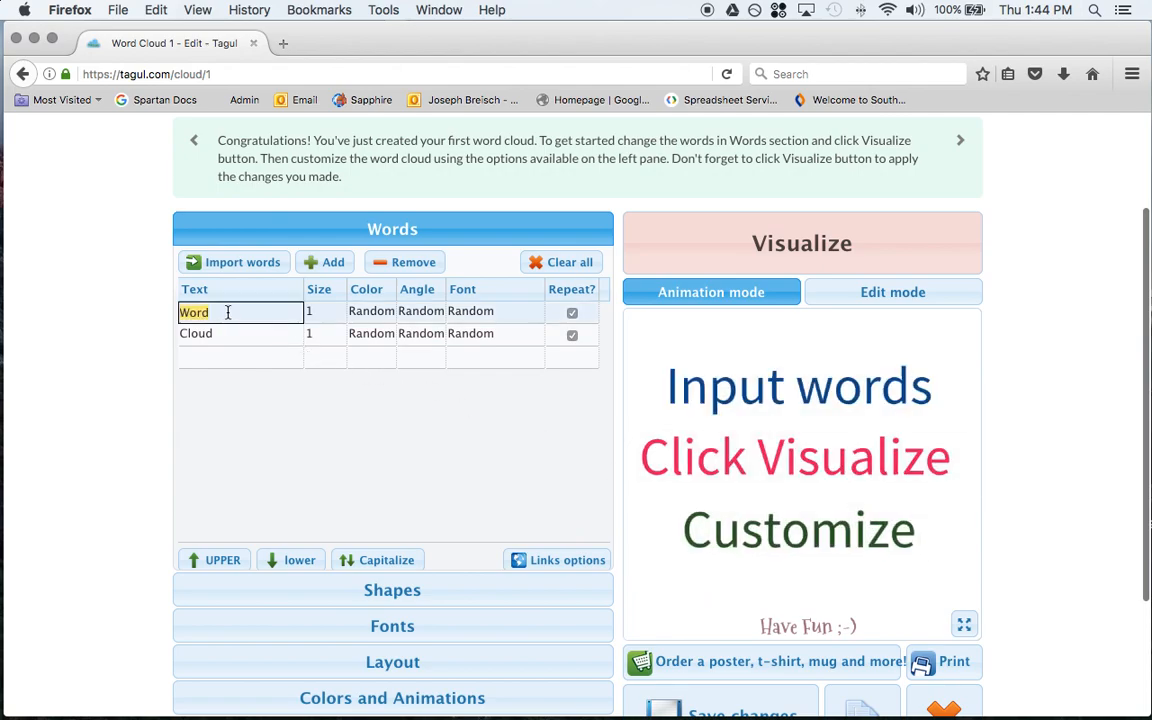
{"action": "type", "text": "Hello"}
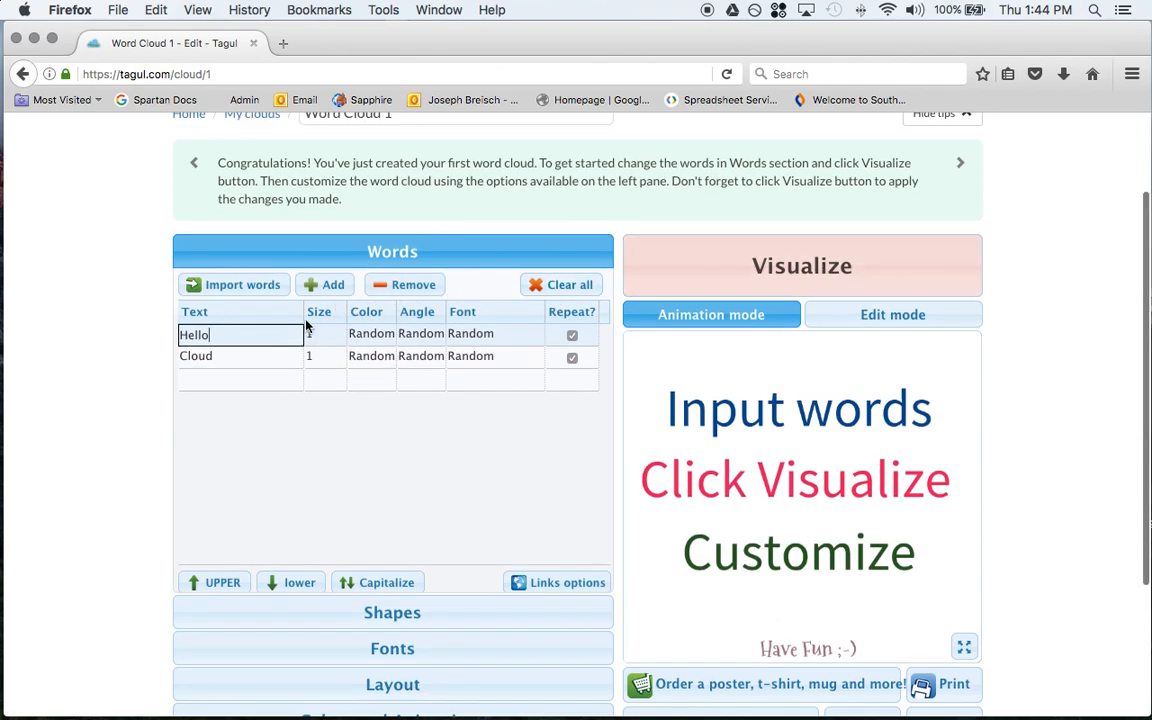
{"action": "left_click", "coordinate": [801, 265]}
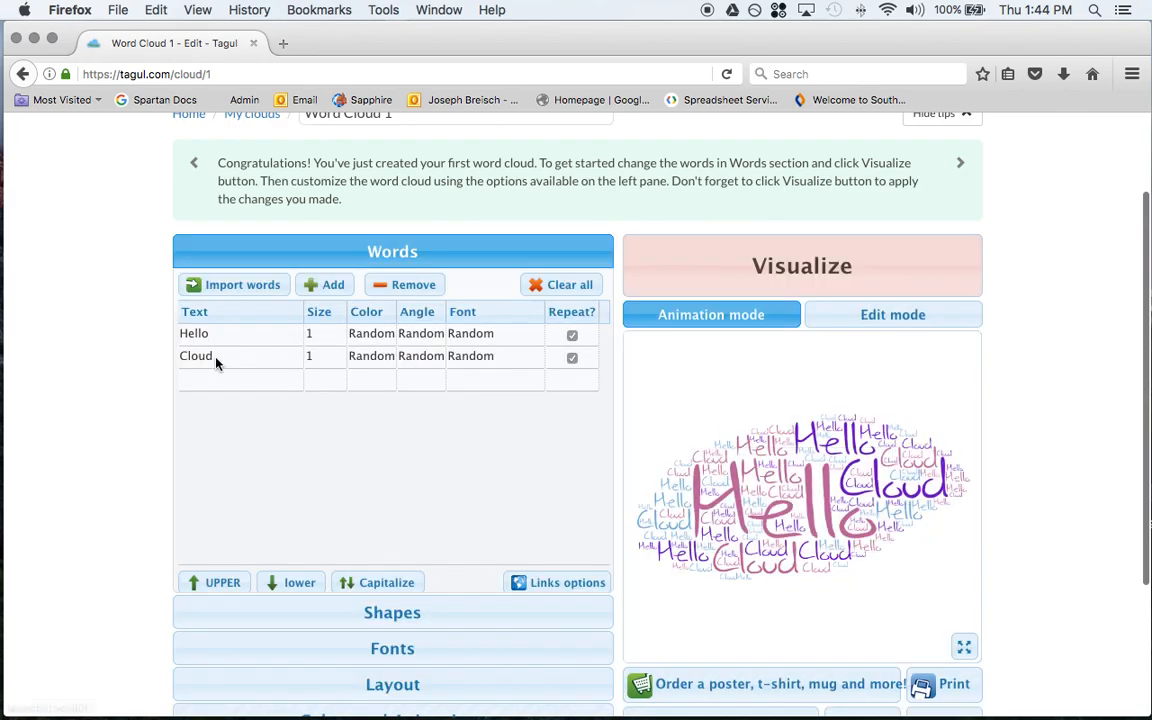
{"action": "double_click", "coordinate": [196, 356]}
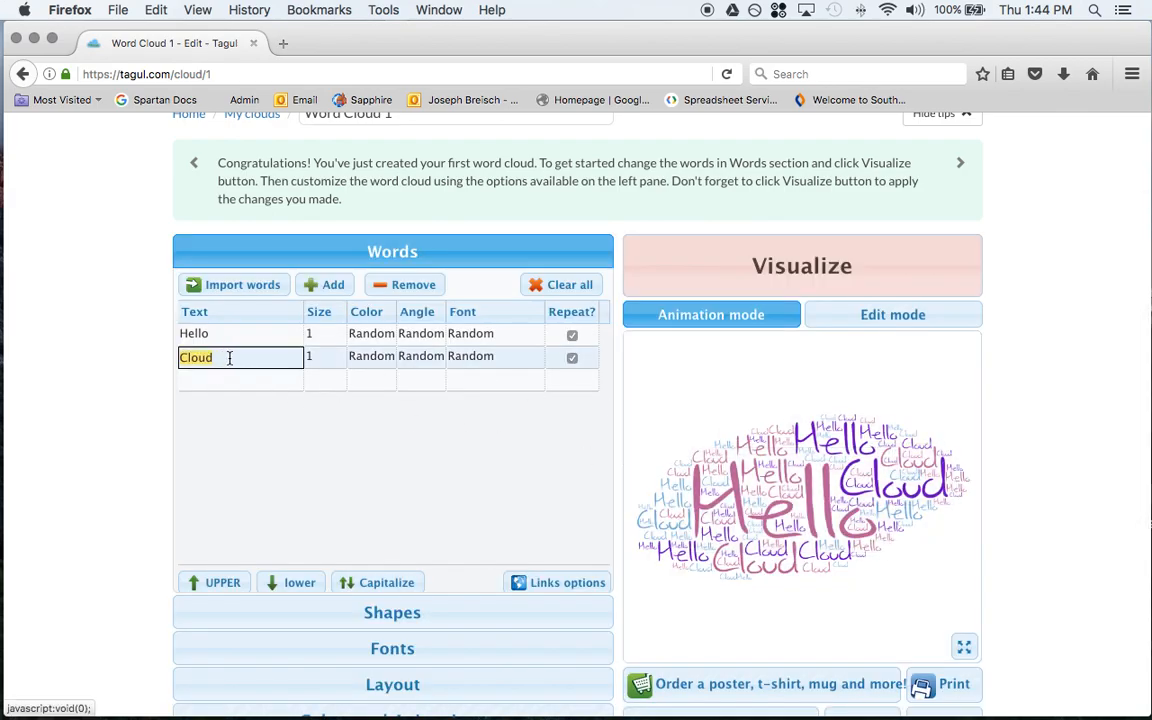
{"action": "type", "text": "There"}
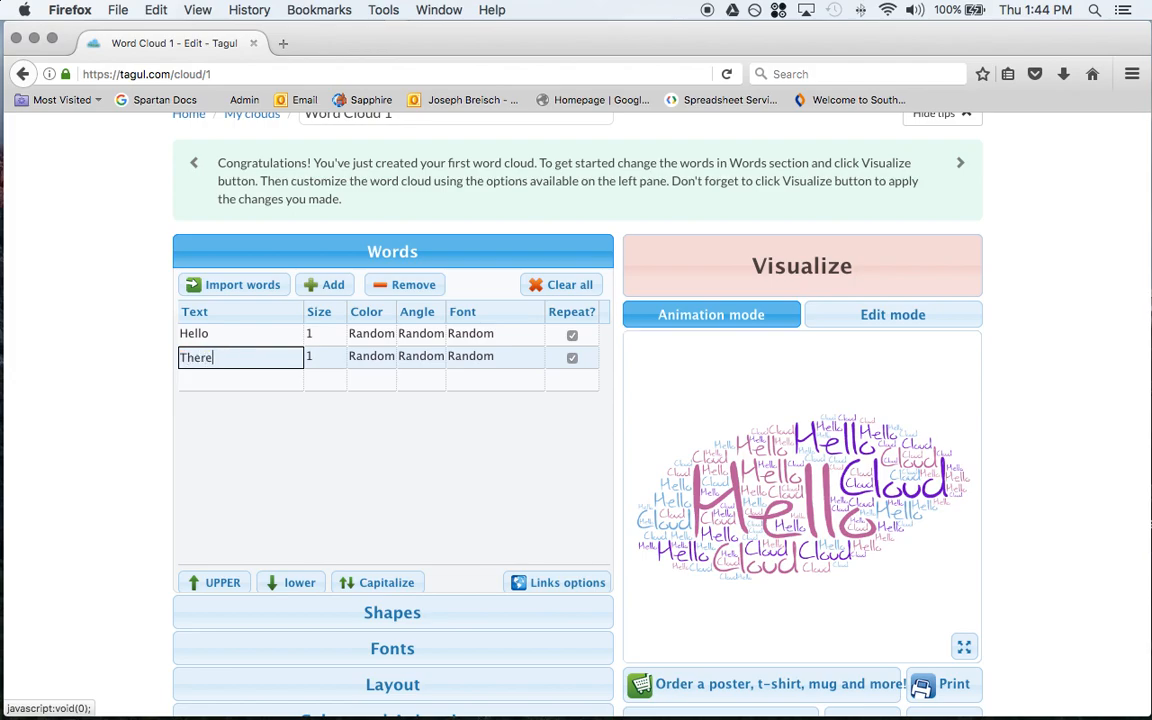
{"action": "left_click", "coordinate": [801, 265]}
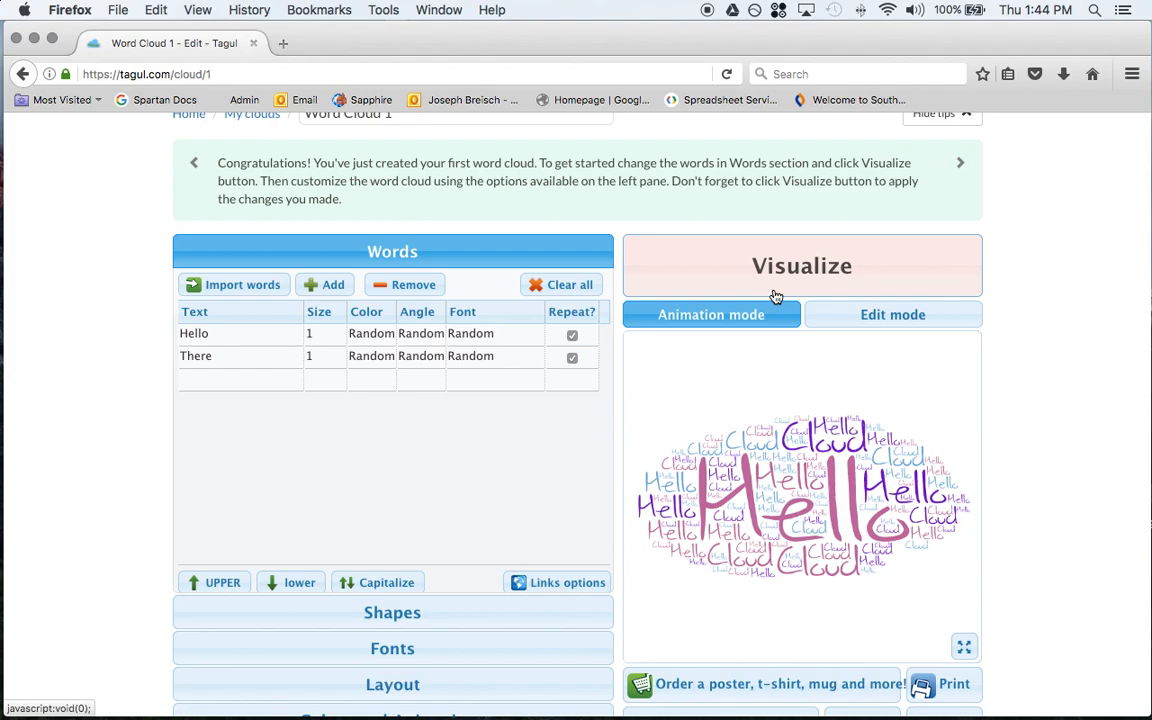
{"action": "double_click", "coordinate": [195, 357]}
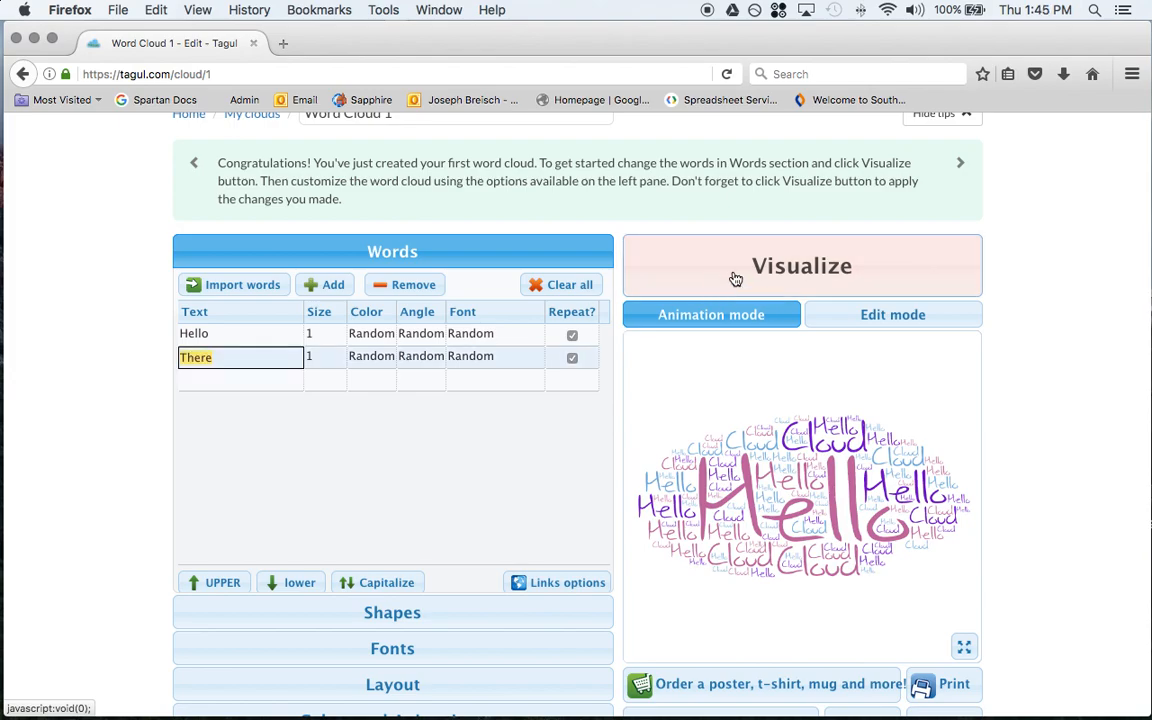
{"action": "left_click", "coordinate": [801, 265]}
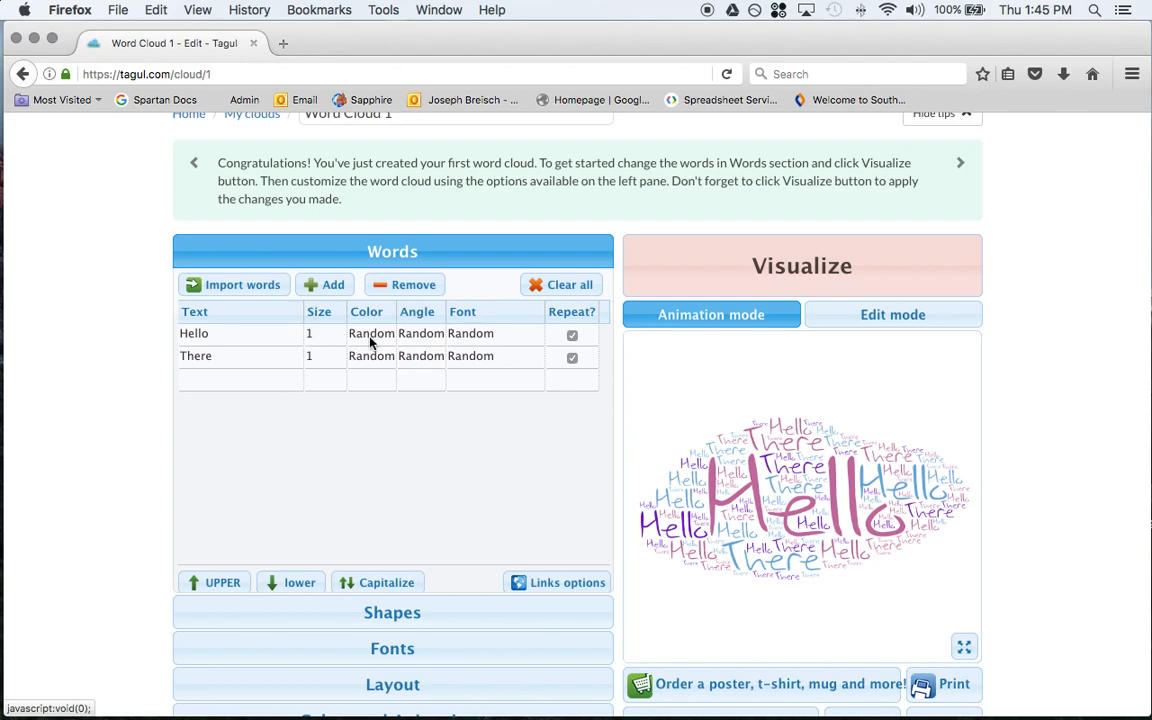
- Add Hi as a third word, re-visualize, and switch words to uppercase
{"action": "left_click", "coordinate": [240, 380]}
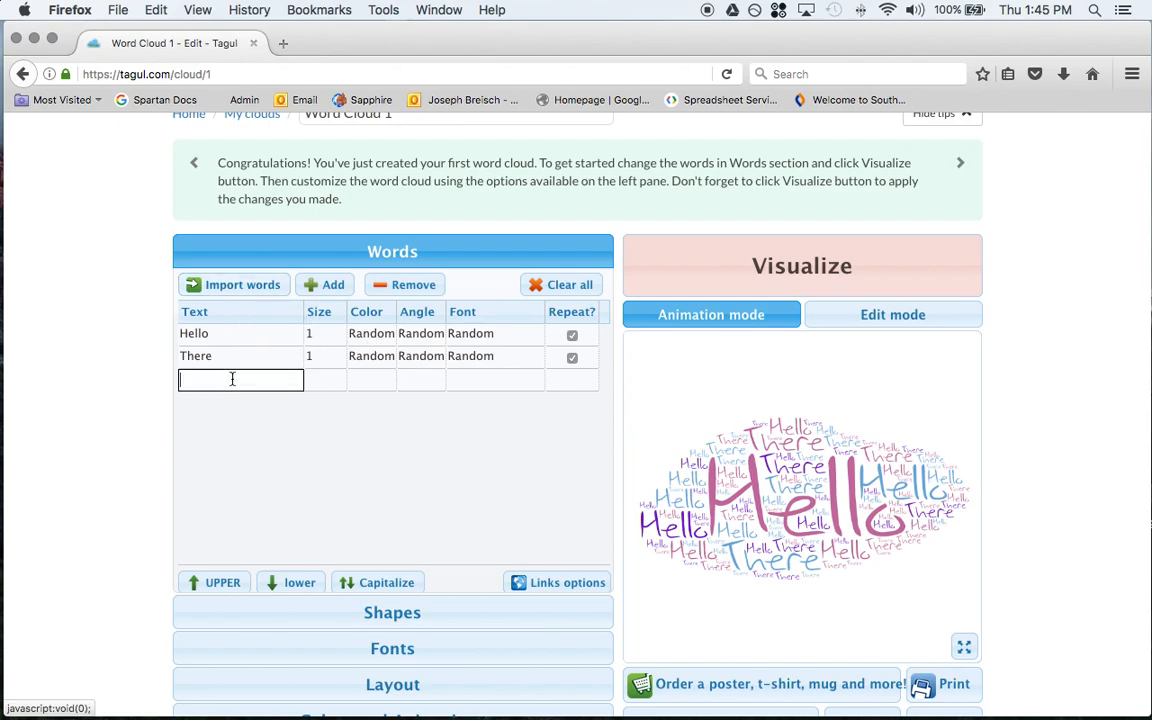
{"action": "type", "text": "Hi"}
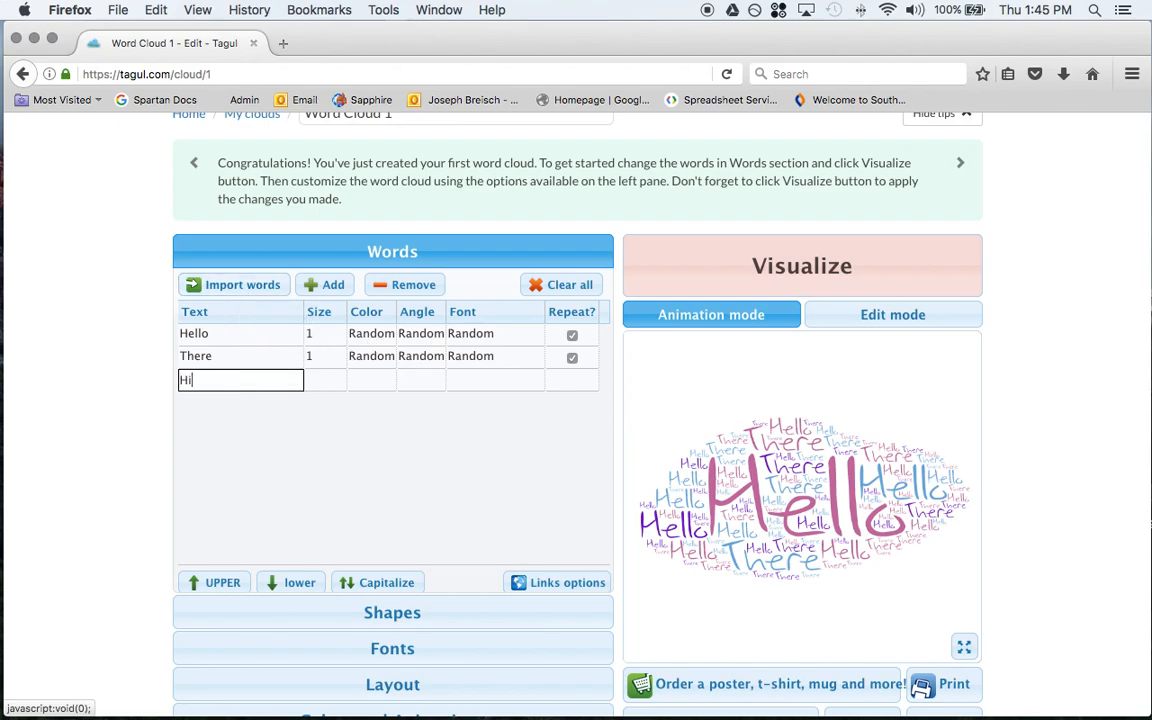
{"action": "left_click", "coordinate": [801, 265]}
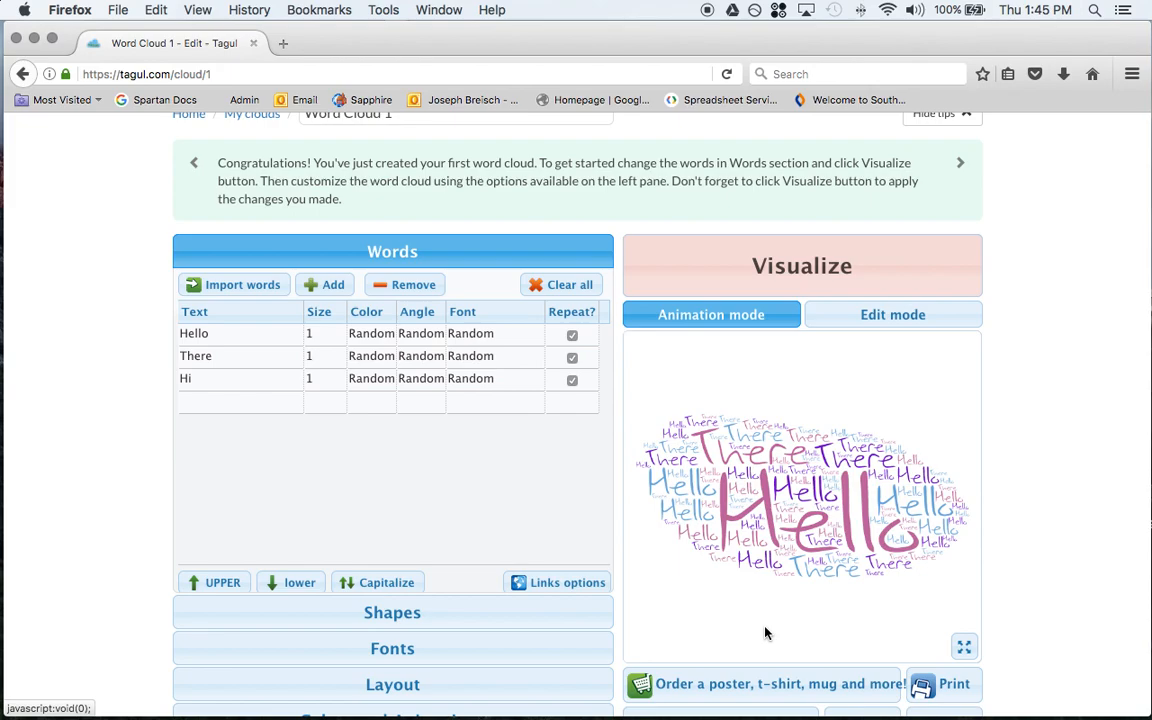
{"action": "mouse_move", "coordinate": [324, 383]}
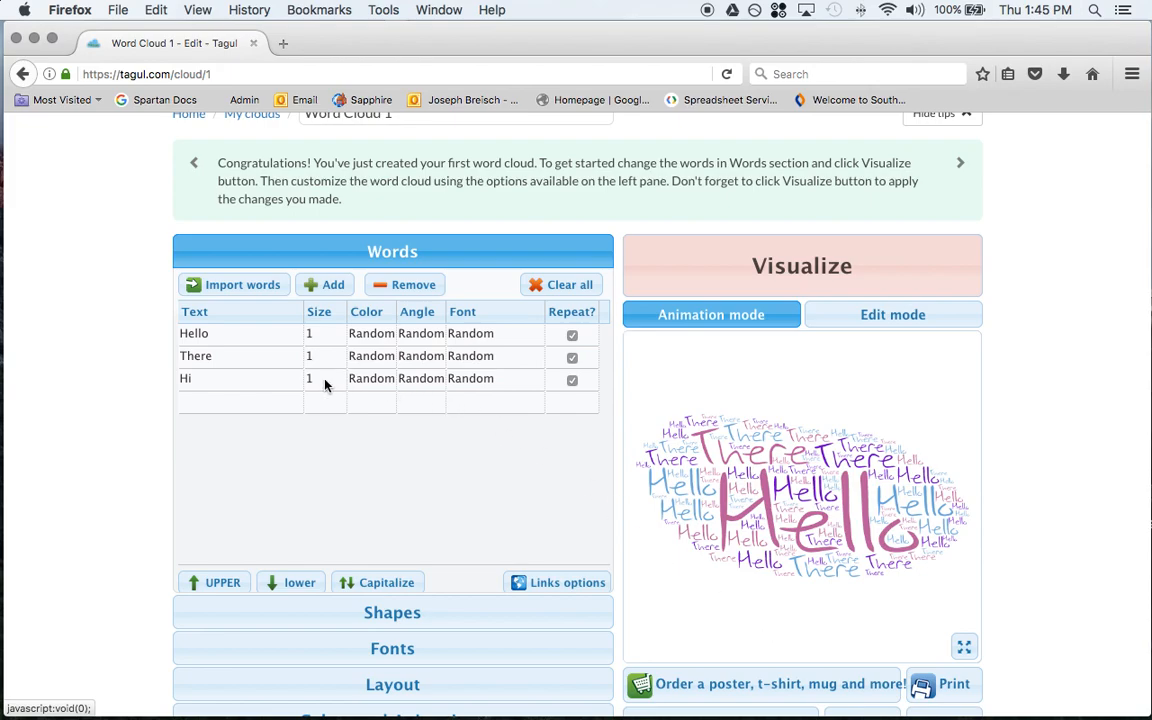
{"action": "left_click", "coordinate": [801, 265]}
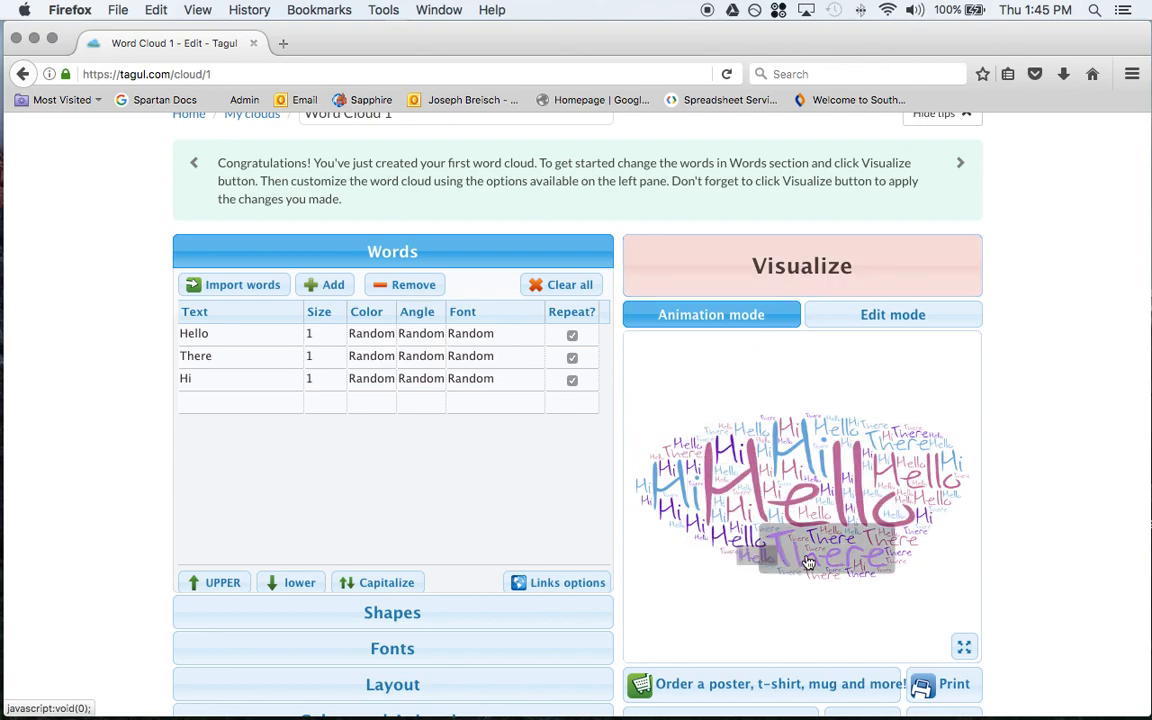
{"action": "mouse_move", "coordinate": [570, 490]}
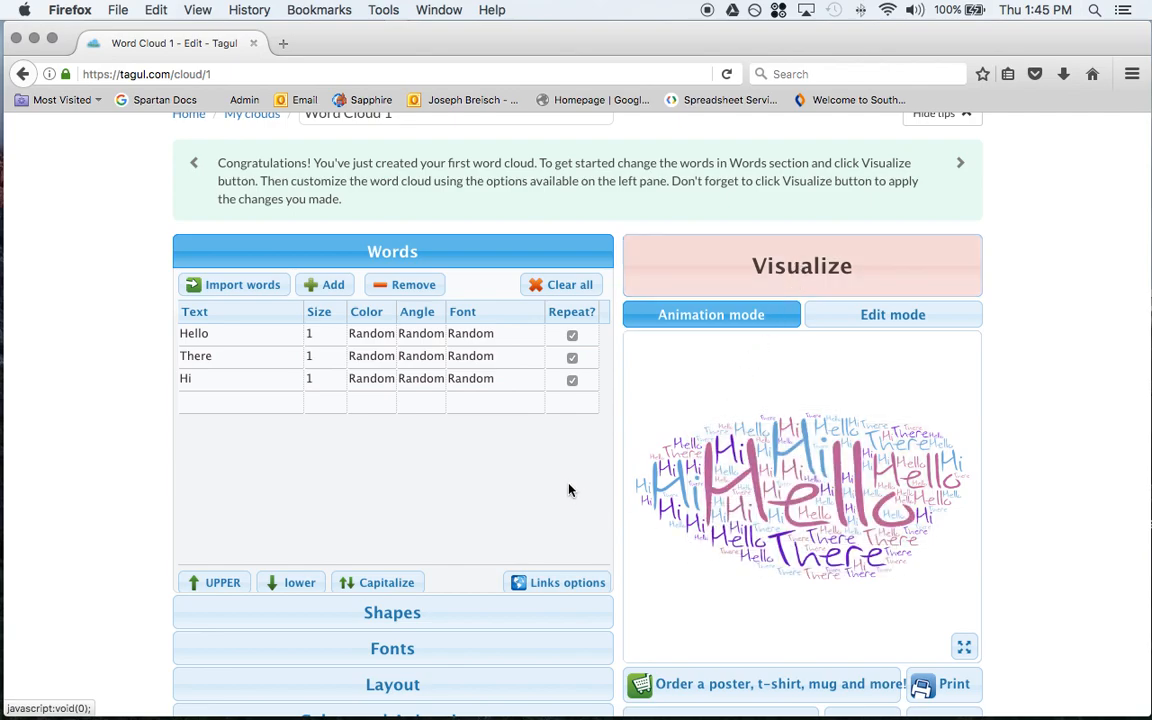
{"action": "mouse_move", "coordinate": [346, 488]}
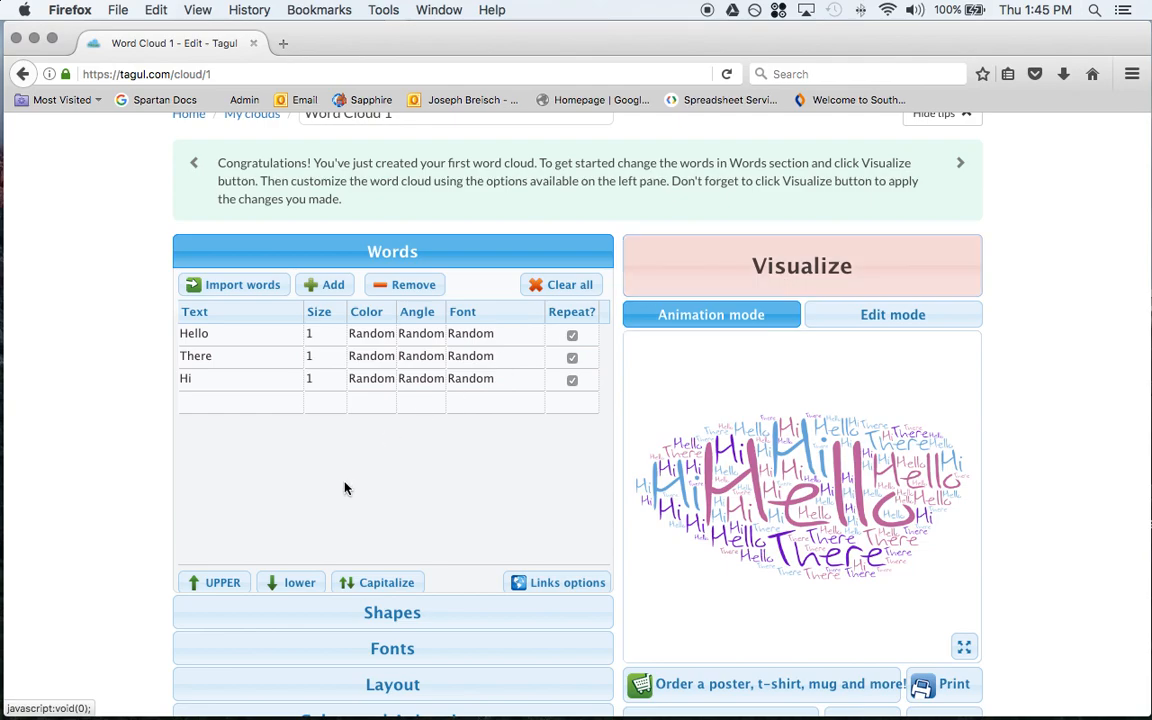
{"action": "mouse_move", "coordinate": [289, 581]}
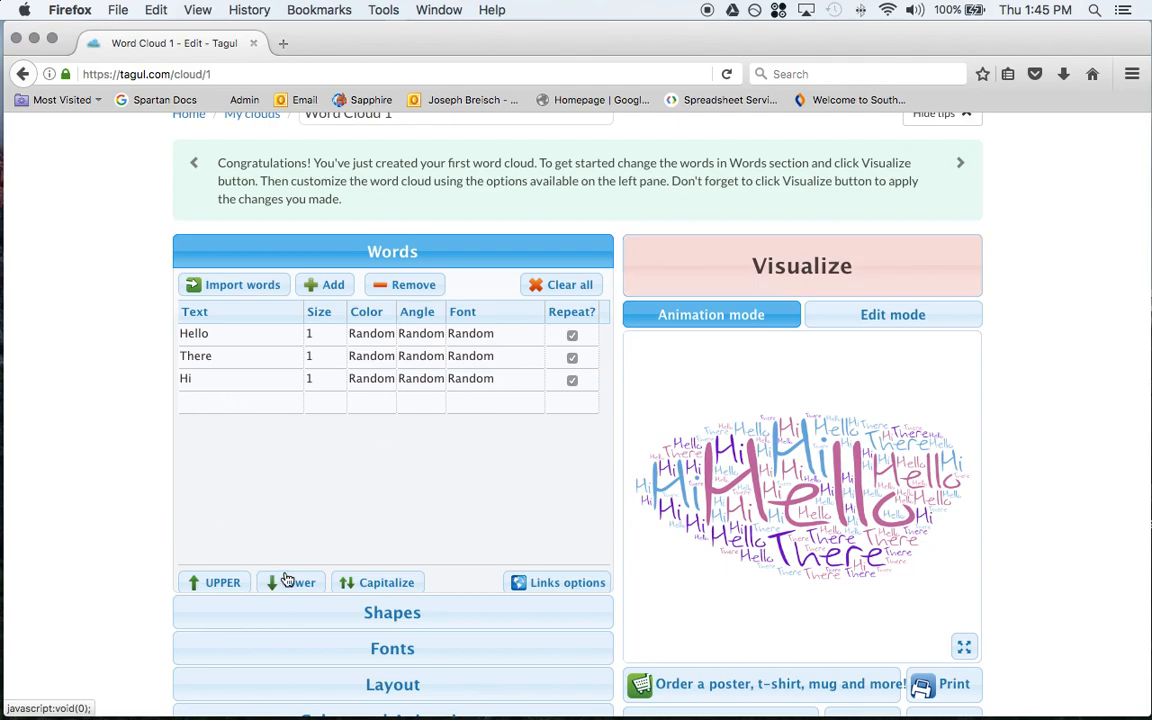
{"action": "left_click", "coordinate": [290, 582]}
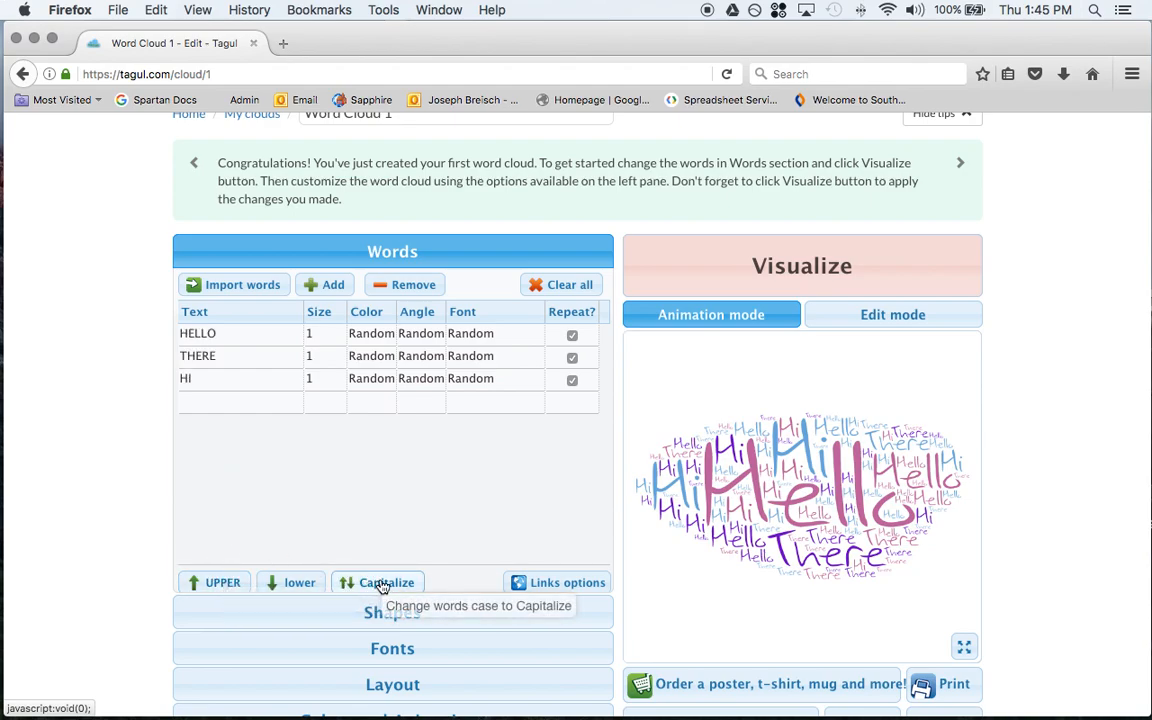
- Capitalize the words, color Hello black, There green, Hi red, and re-visualize
{"action": "left_click", "coordinate": [378, 582]}
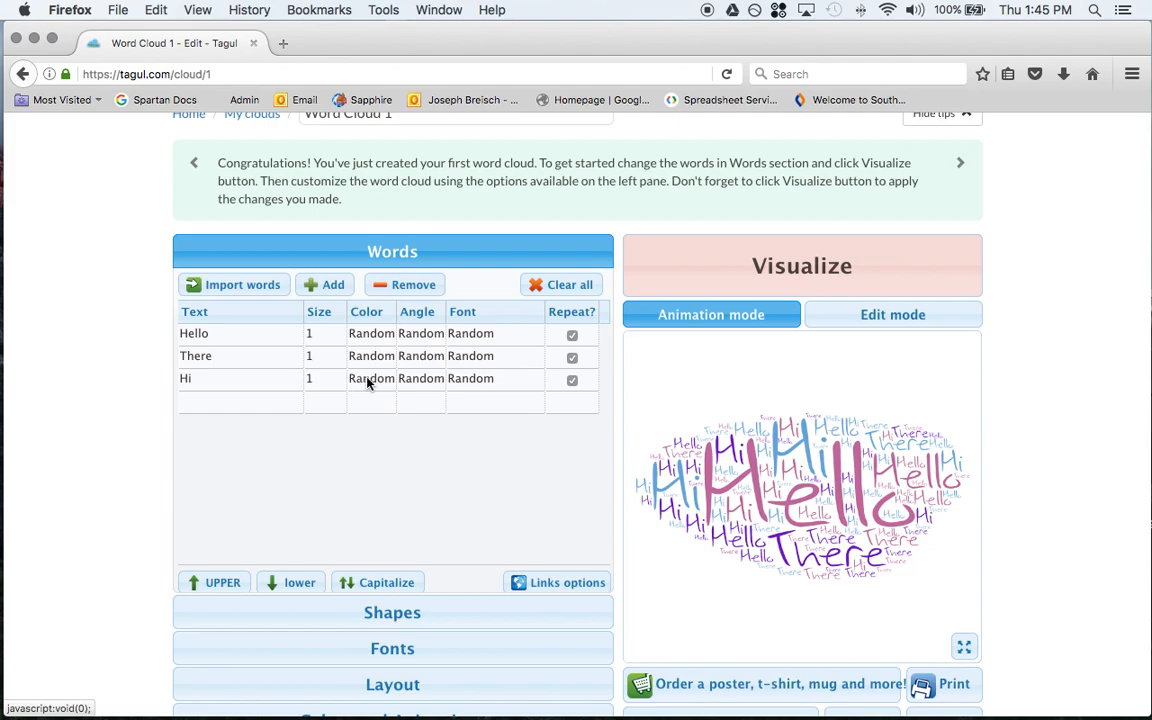
{"action": "left_click", "coordinate": [371, 378]}
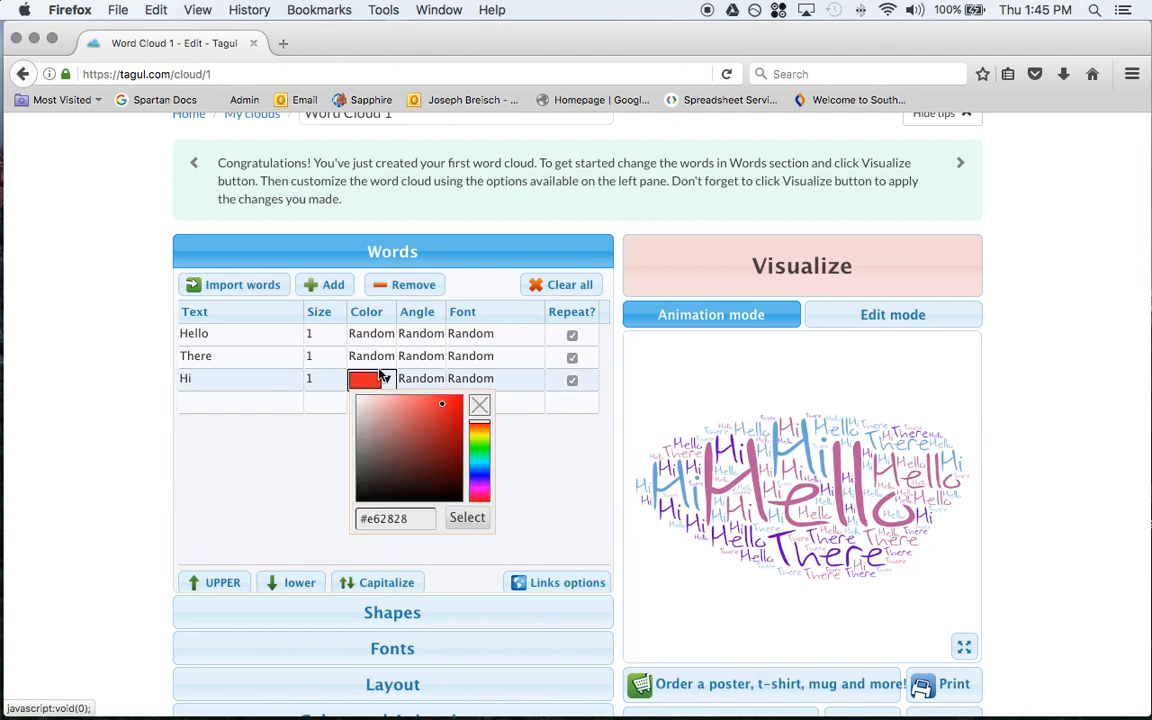
{"action": "left_click", "coordinate": [370, 355]}
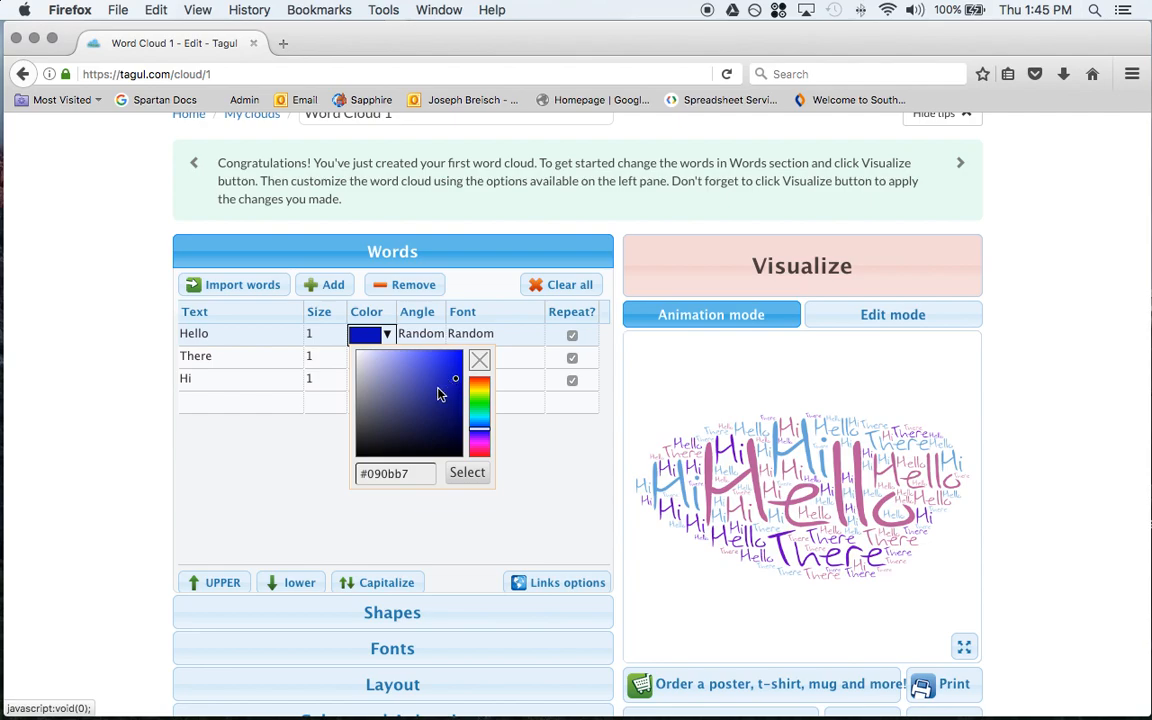
{"action": "left_click", "coordinate": [445, 365]}
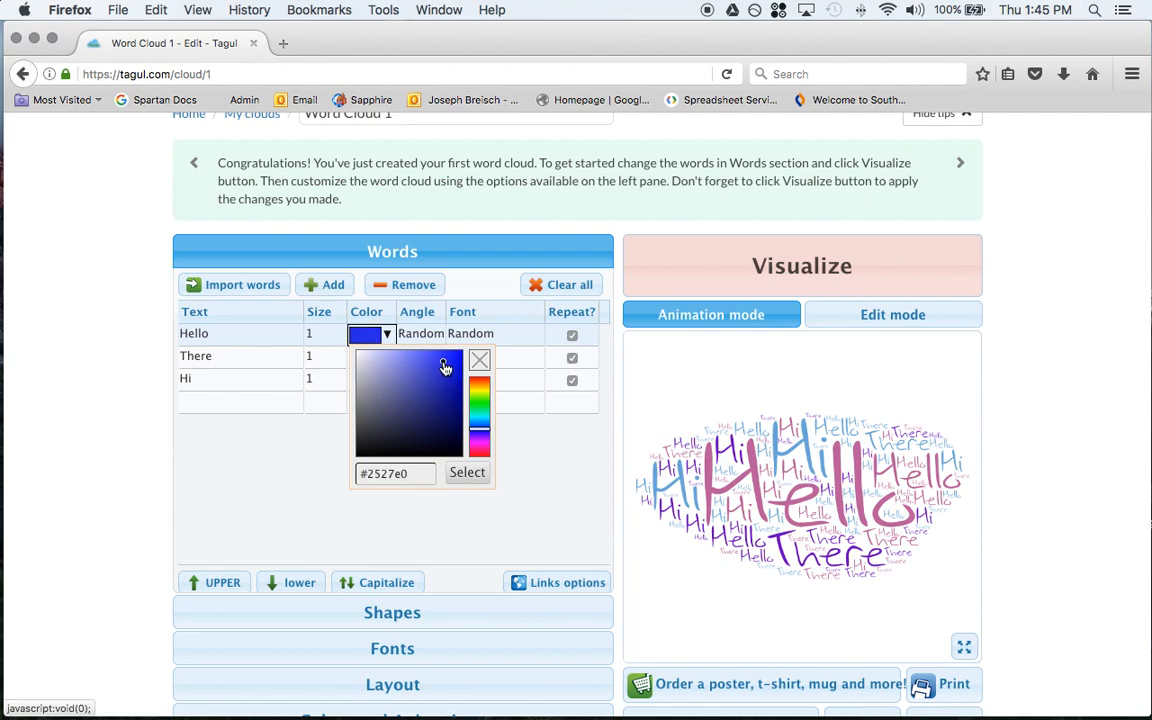
{"action": "left_click", "coordinate": [479, 360]}
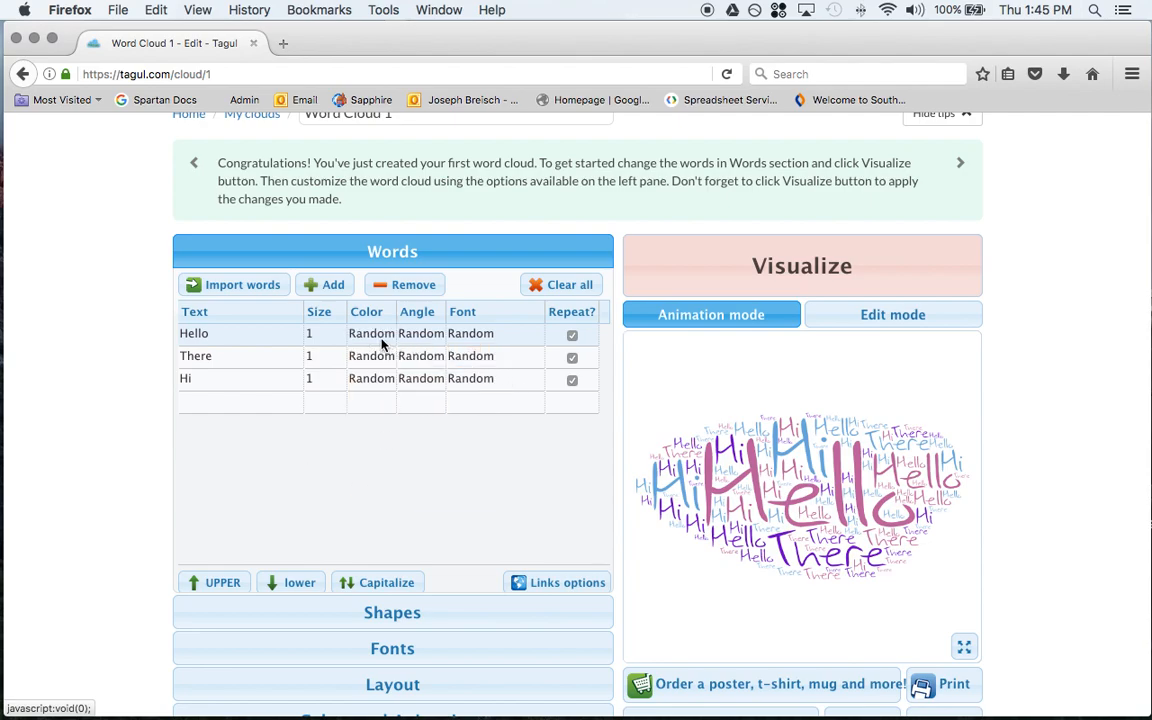
{"action": "left_click", "coordinate": [371, 333]}
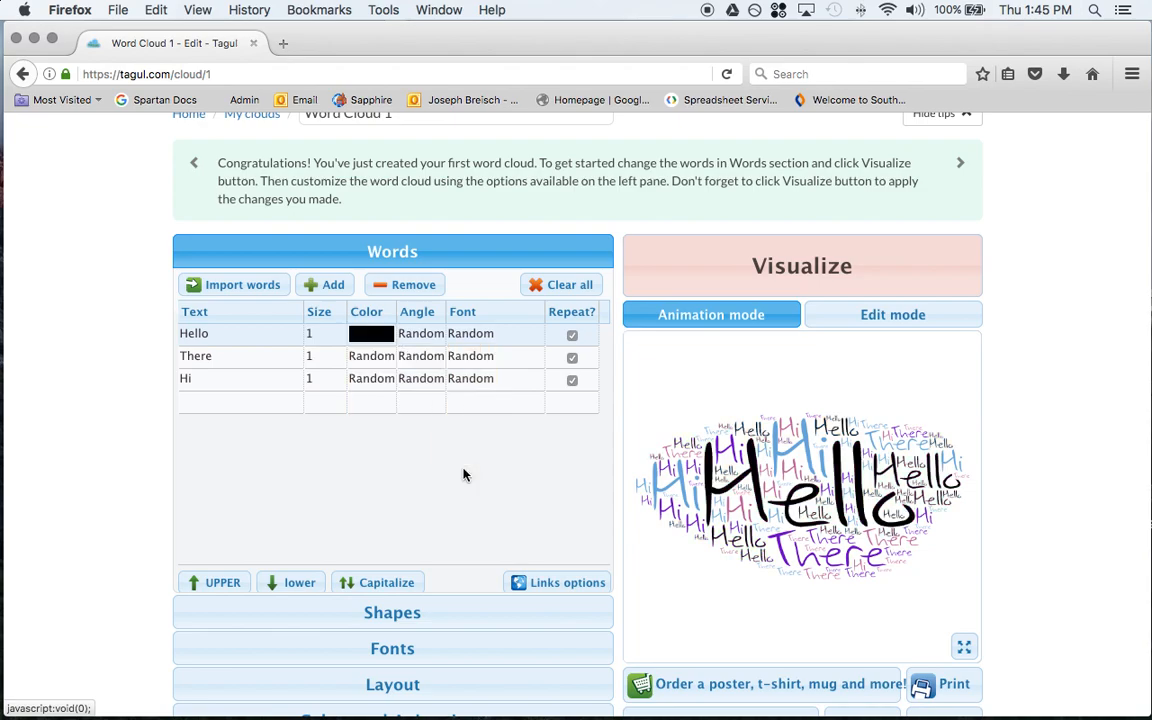
{"action": "left_click", "coordinate": [370, 356]}
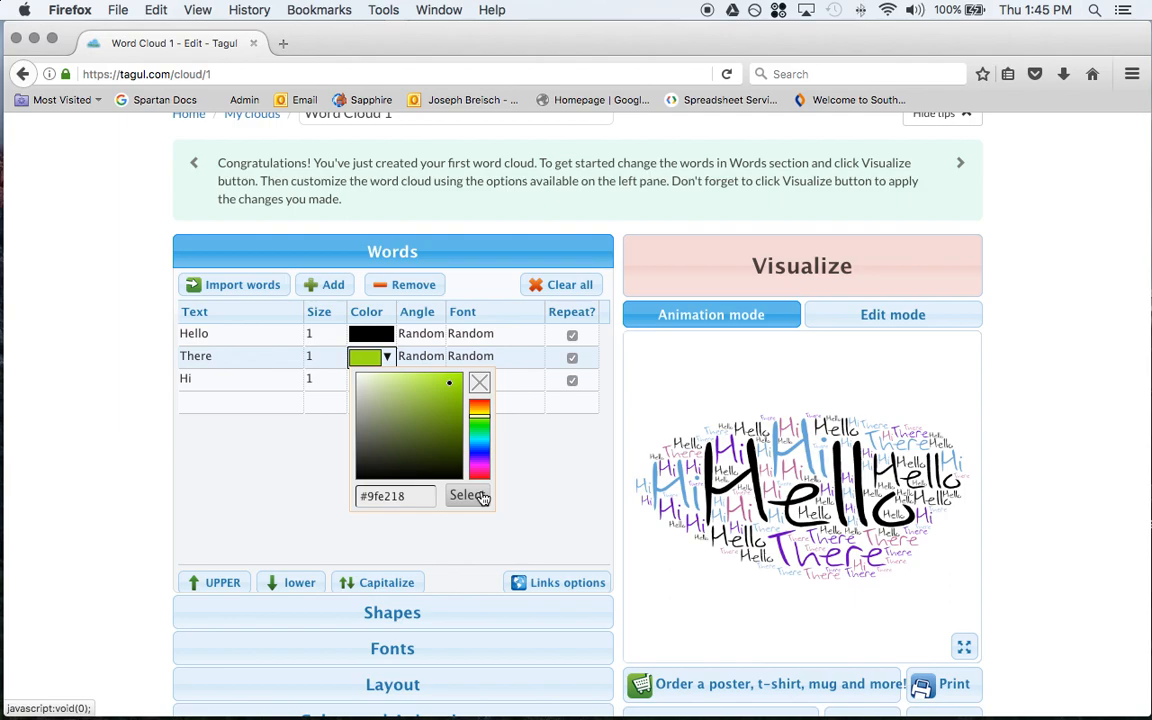
{"action": "left_click", "coordinate": [365, 378]}
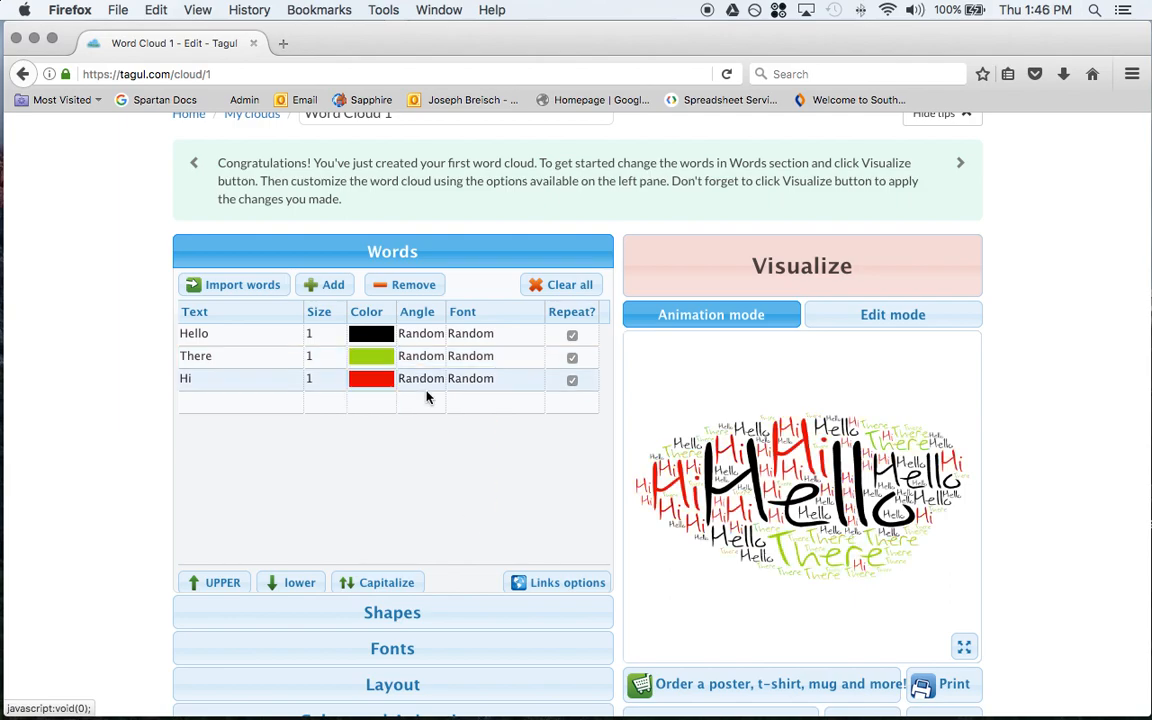
{"action": "left_click", "coordinate": [801, 265]}
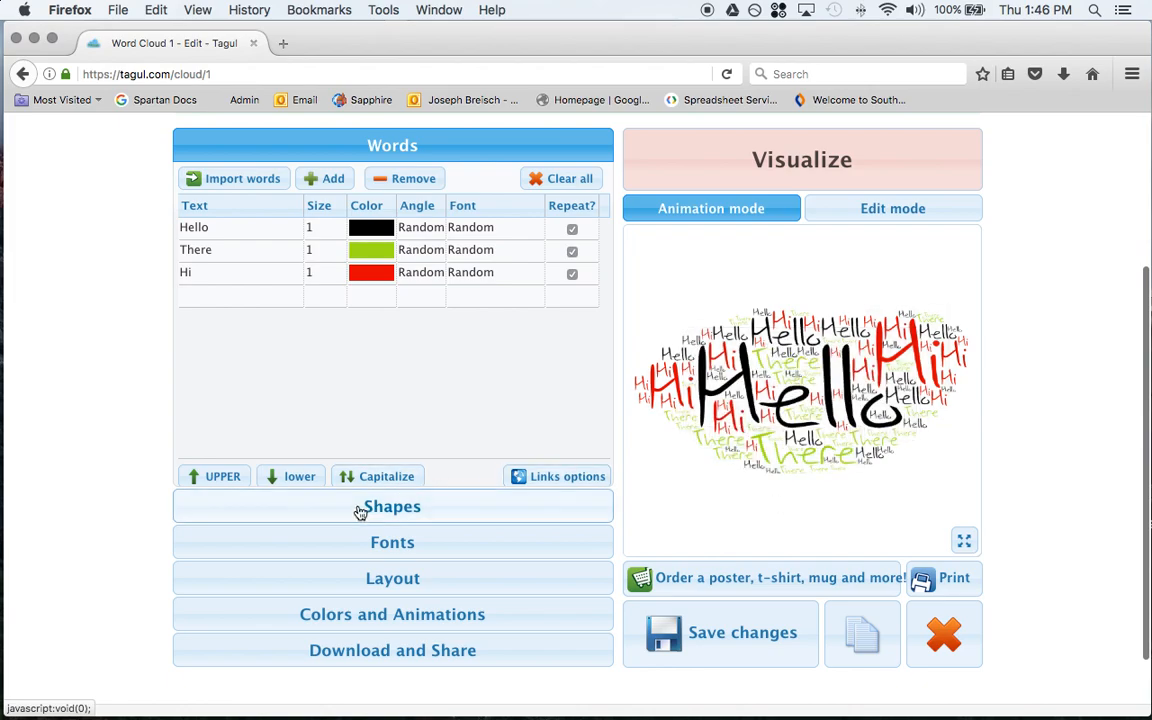
- Apply a cloud outline from the Clouds shape category
{"action": "left_click", "coordinate": [392, 506]}
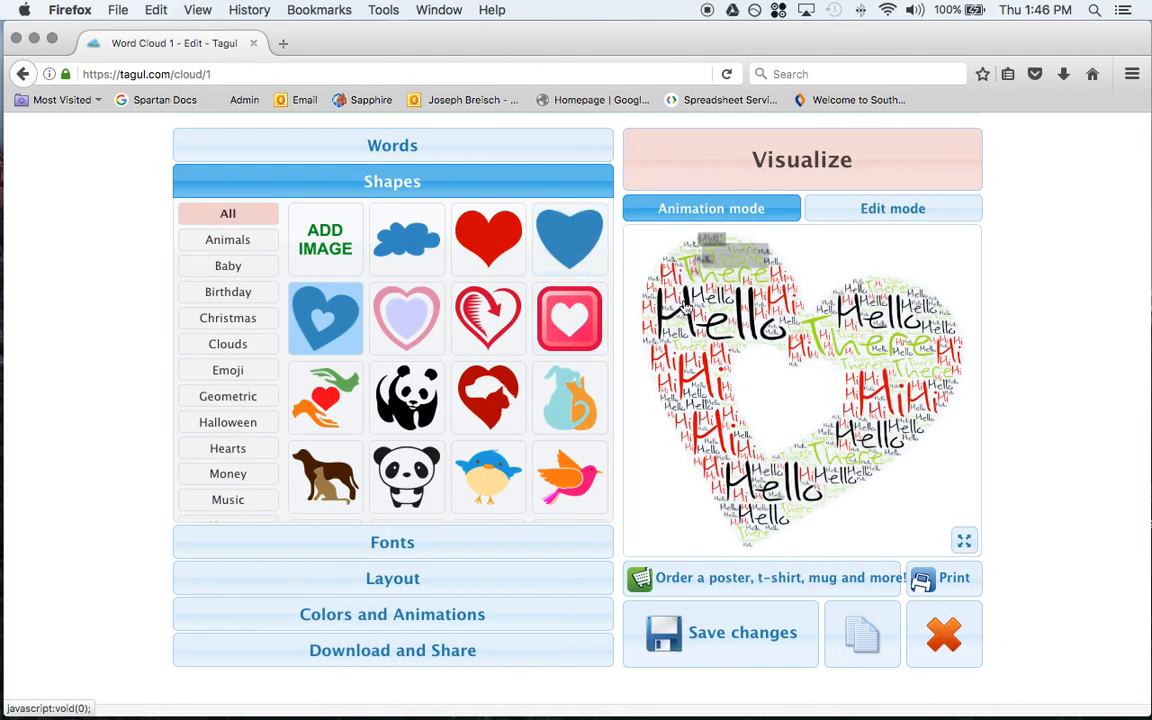
{"action": "left_click", "coordinate": [227, 344]}
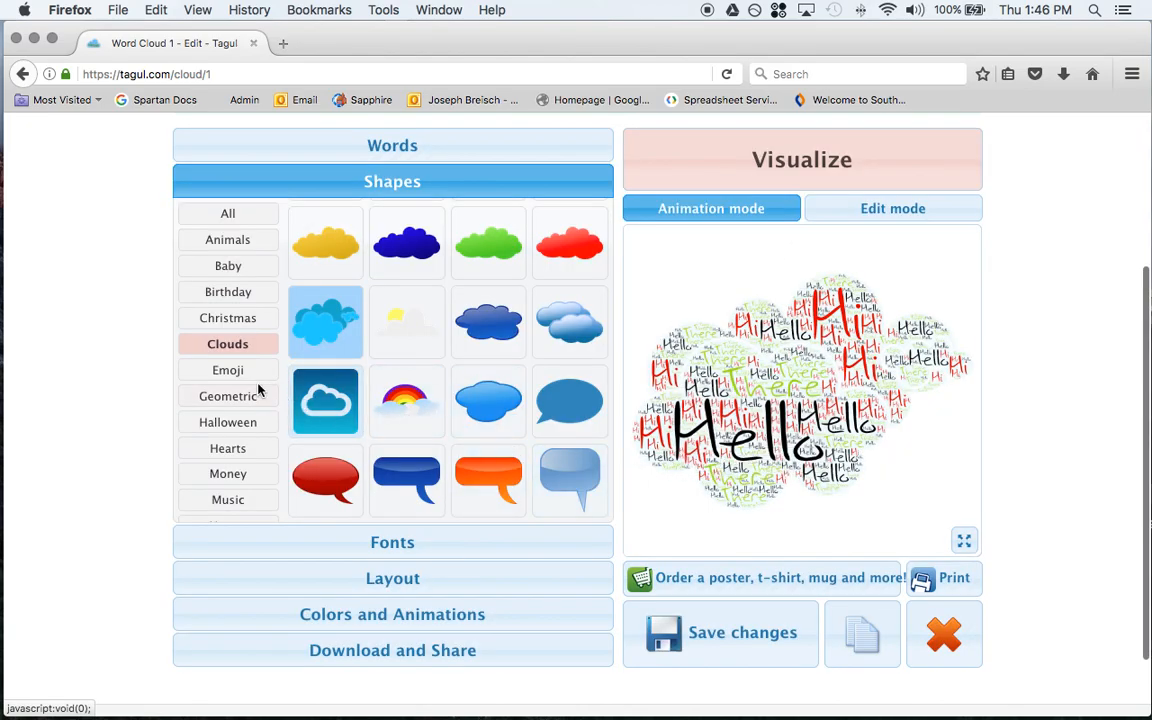
{"action": "scroll", "scroll_direction": "up", "scroll_amount": 3}
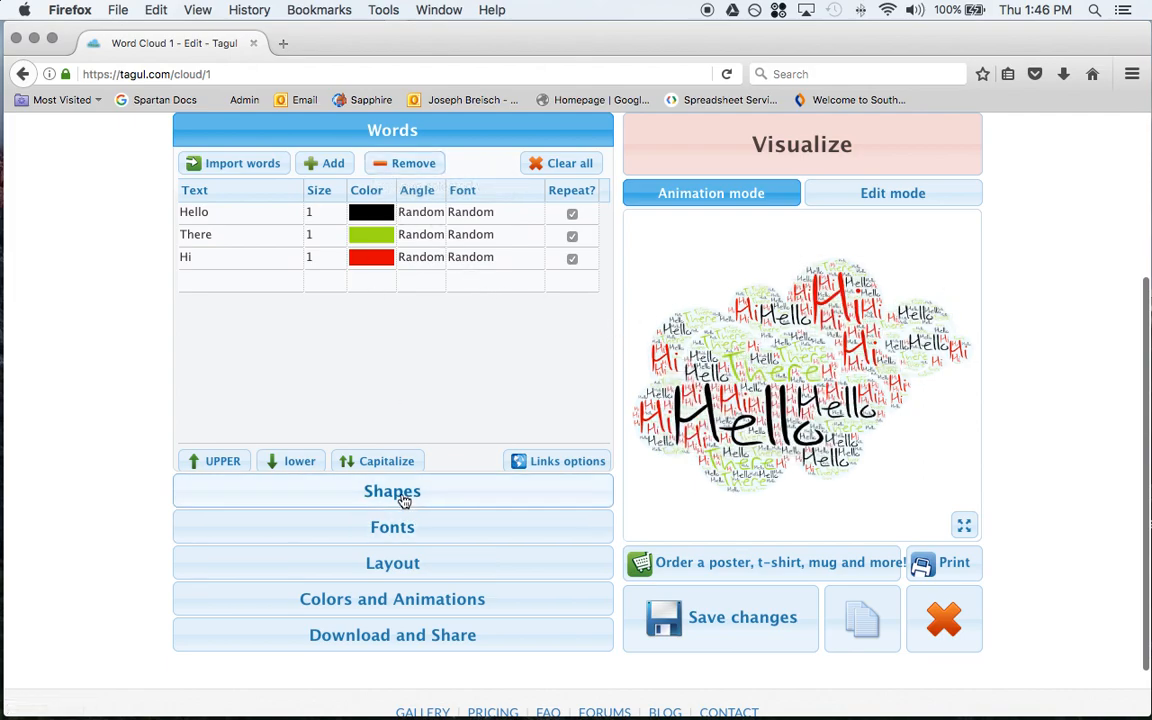
- Set the cloud's font to Chopin Script Medium
{"action": "left_click", "coordinate": [392, 491]}
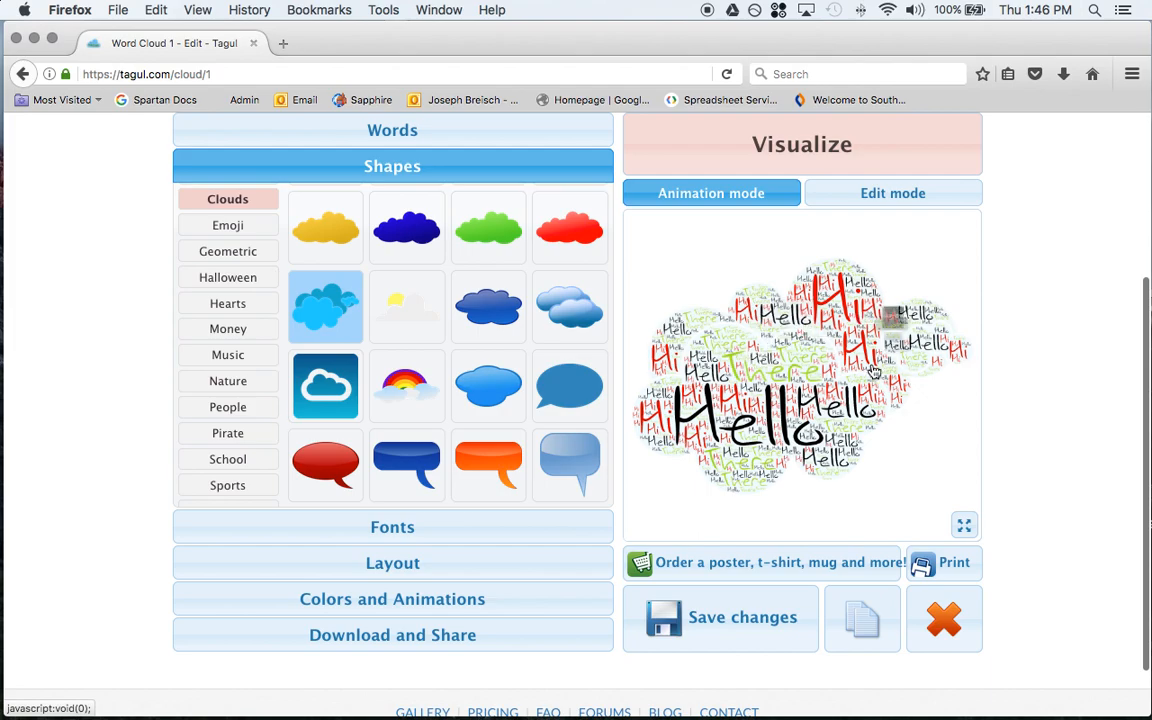
{"action": "mouse_move", "coordinate": [335, 260]}
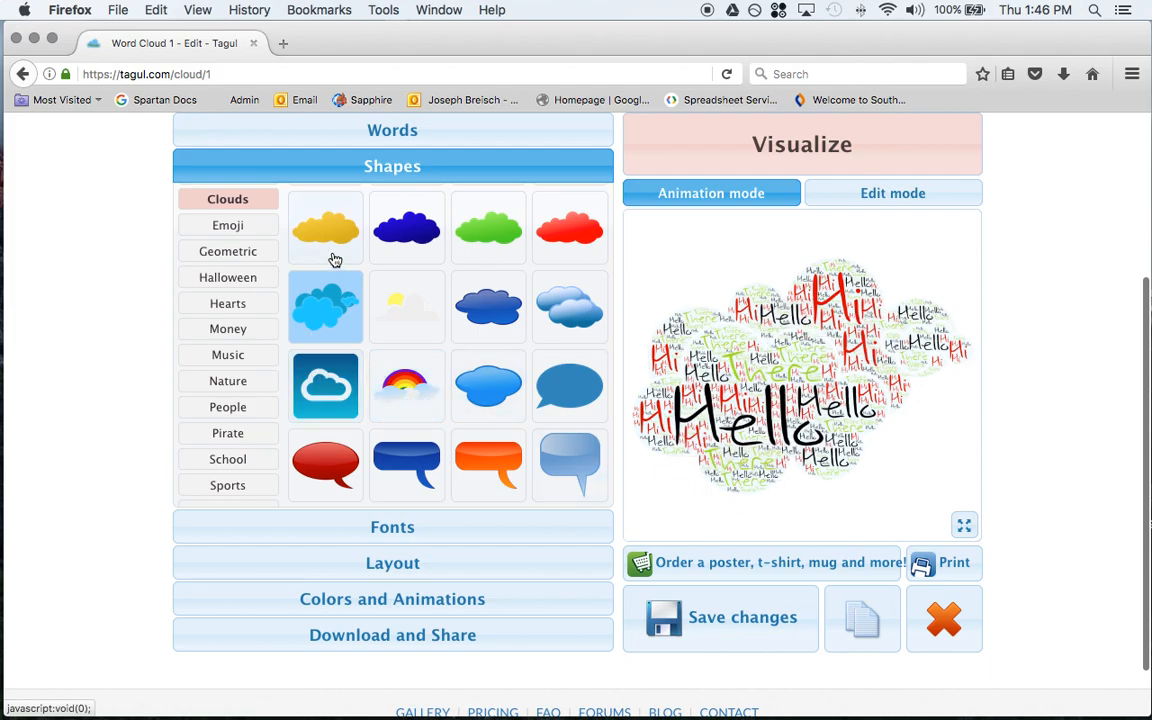
{"action": "left_click", "coordinate": [392, 527]}
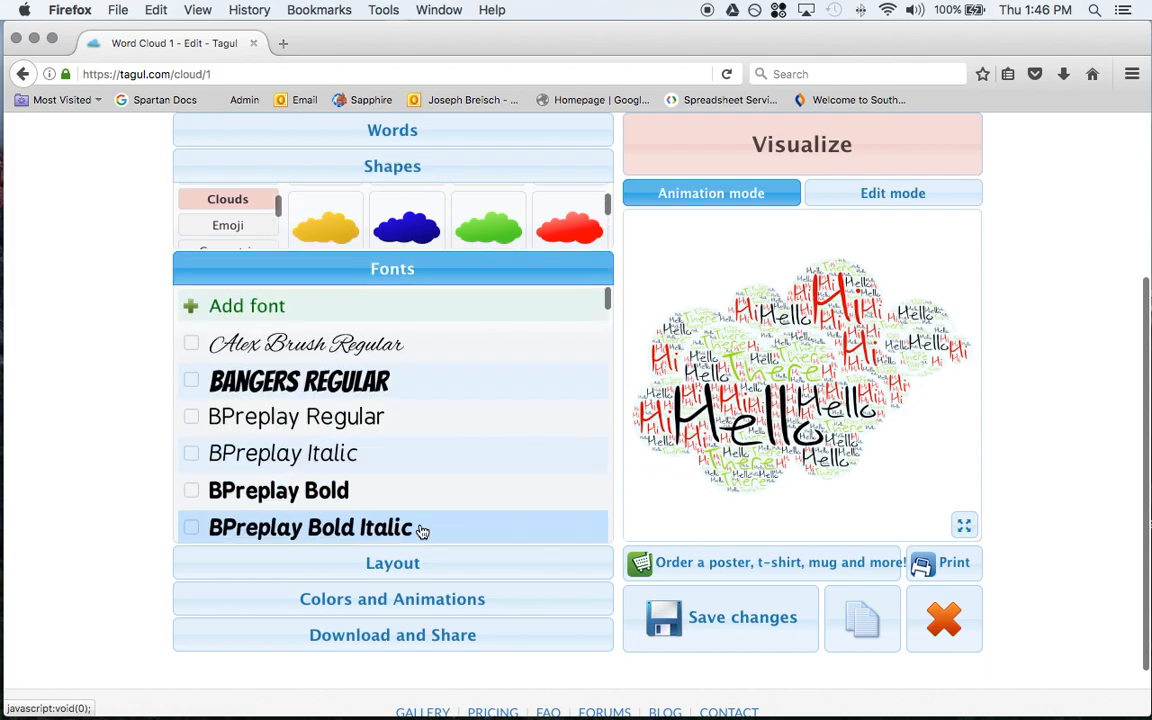
{"action": "scroll", "scroll_direction": "down", "scroll_amount": 3}
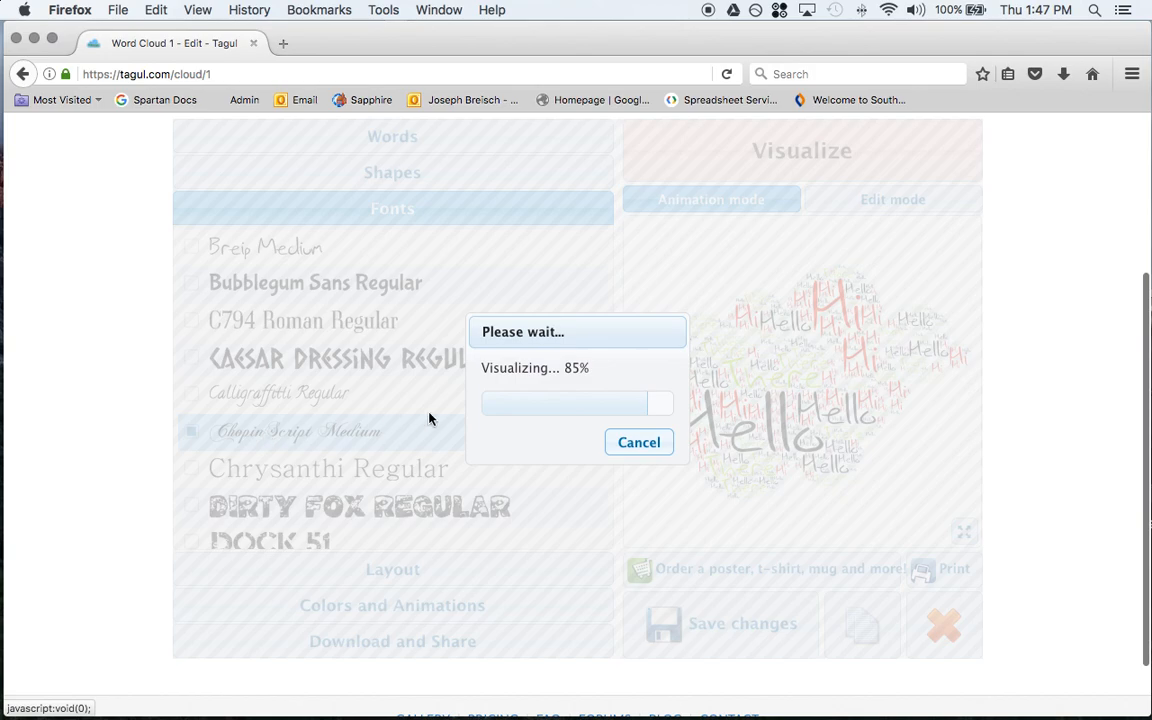
{"action": "mouse_move", "coordinate": [782, 382]}
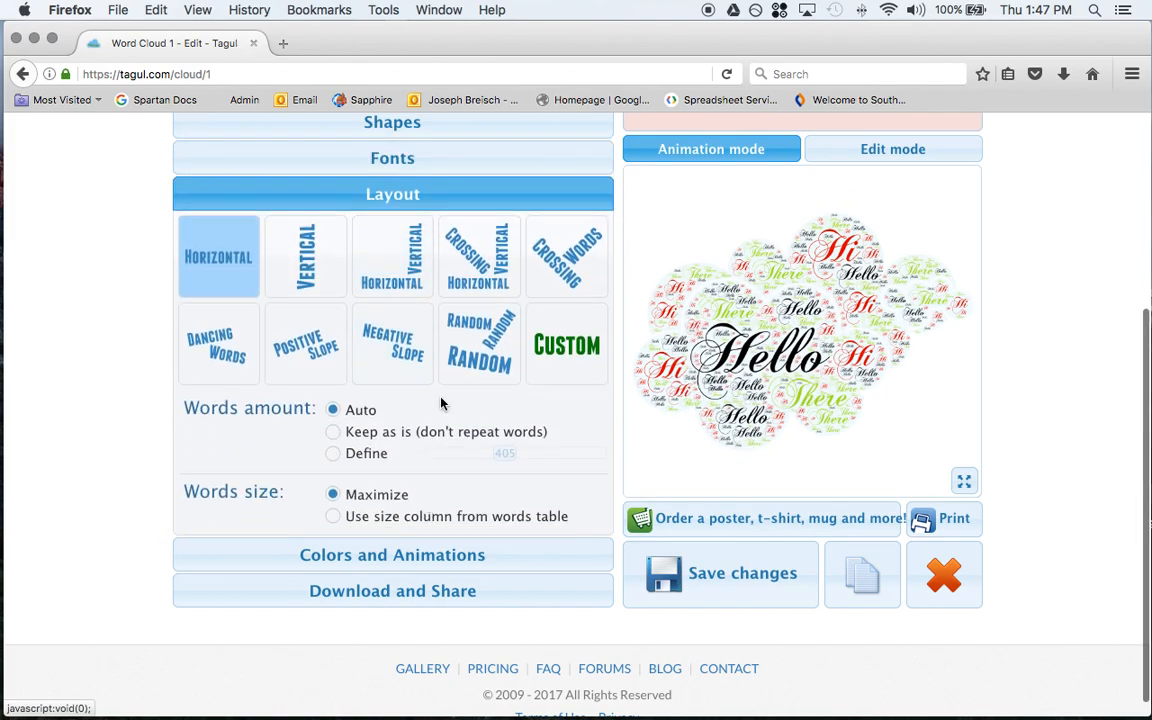
- Choose the Crossing Vertical Horizontal layout and expand Colors and Animations
{"action": "left_click", "coordinate": [305, 256]}
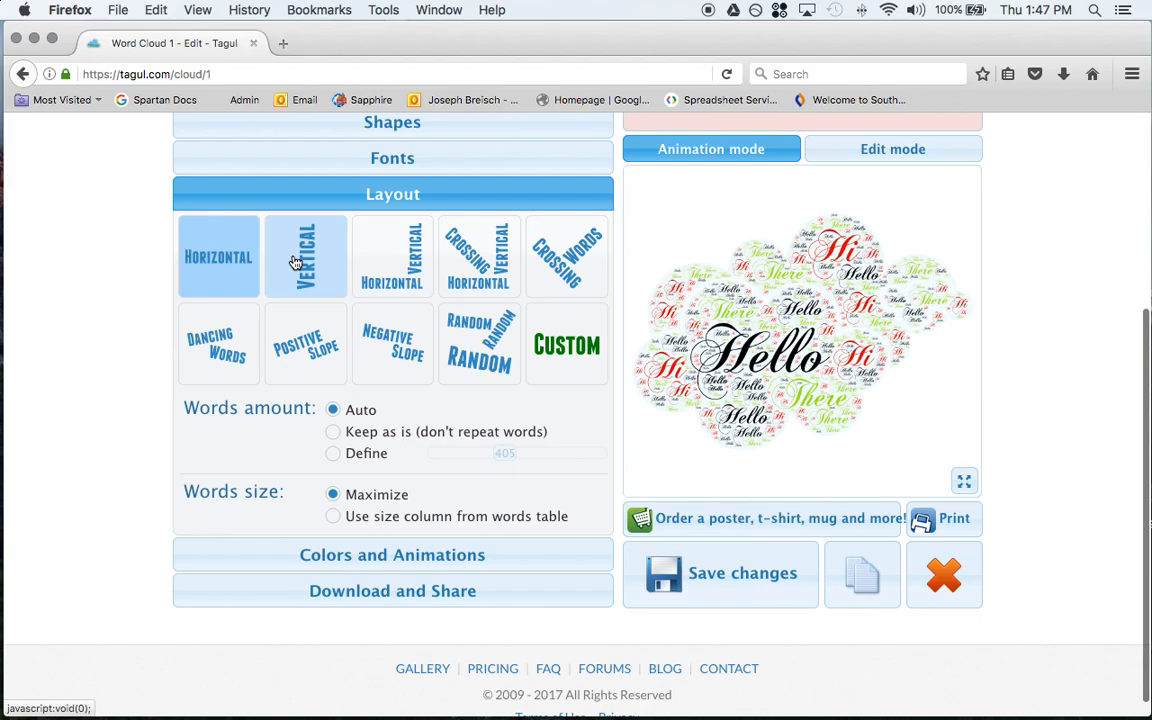
{"action": "mouse_move", "coordinate": [497, 268]}
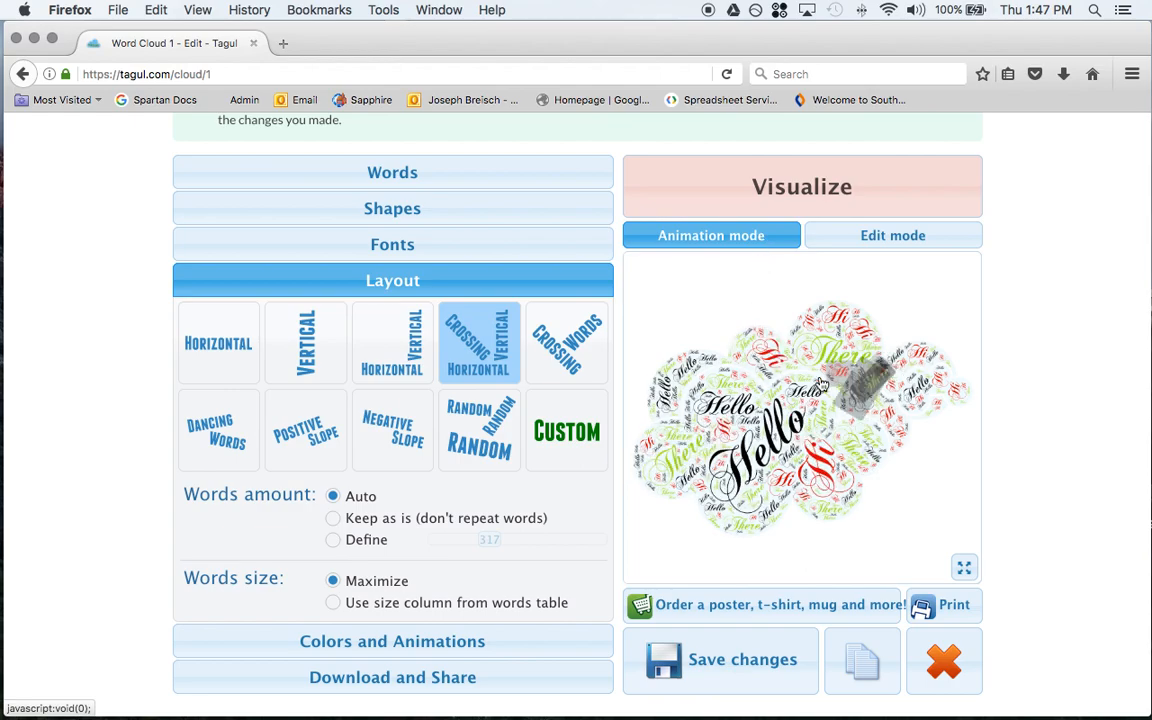
{"action": "scroll", "scroll_direction": "down", "scroll_amount": 3}
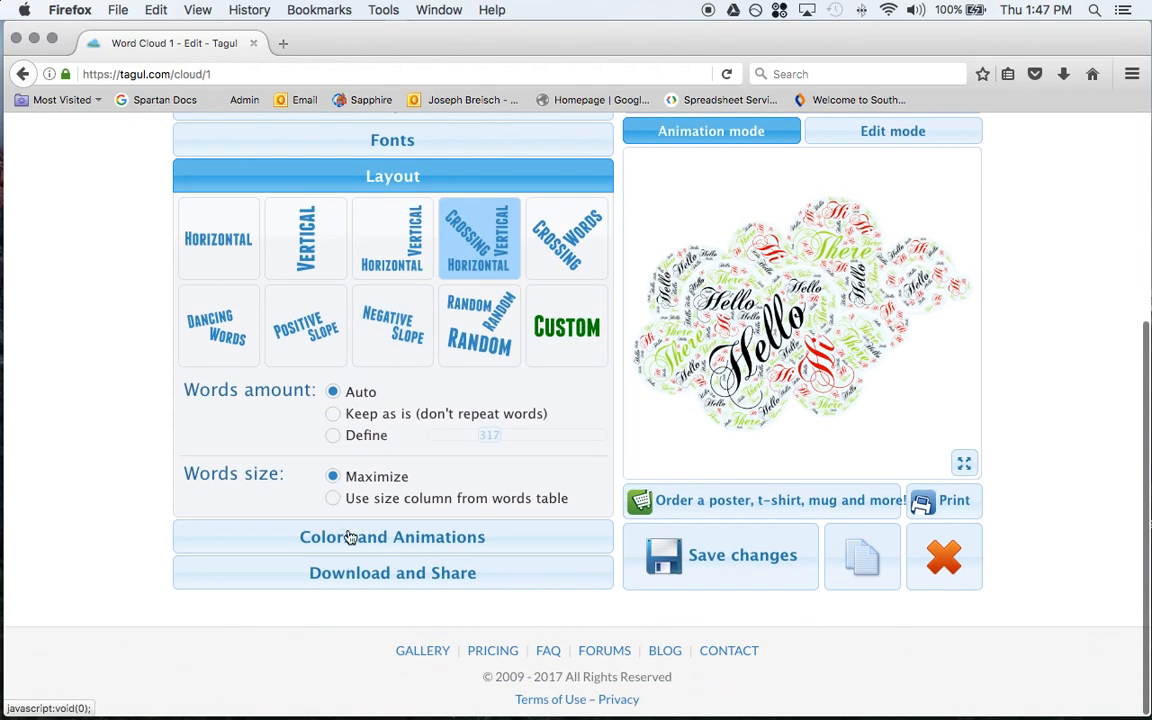
{"action": "left_click", "coordinate": [392, 537]}
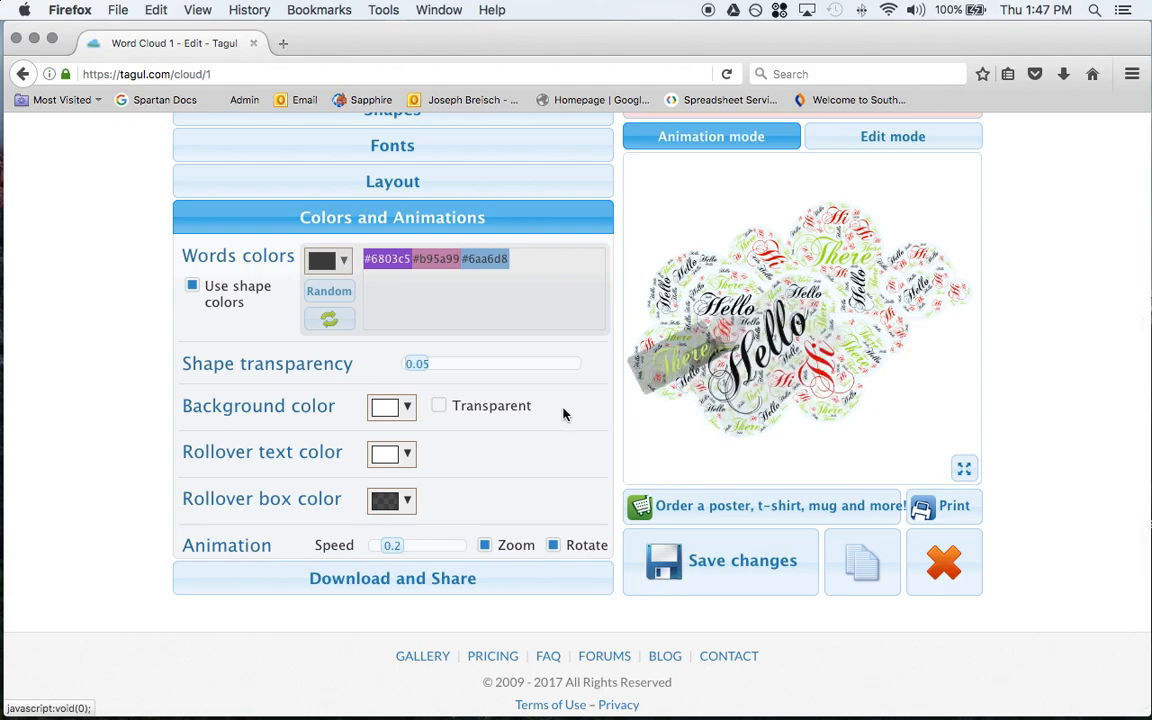
- Set rollover text to #f8005a, rollover box to yellow-green, animation speed 0.22
{"action": "left_click", "coordinate": [406, 455]}
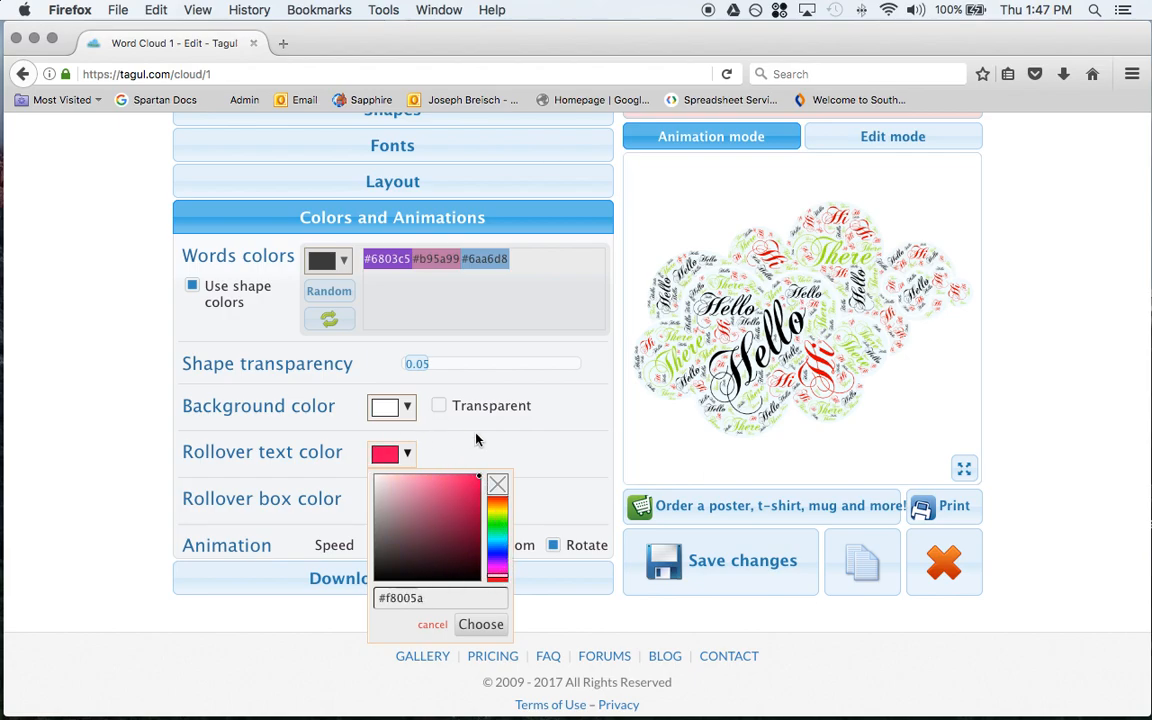
{"action": "left_click", "coordinate": [480, 624]}
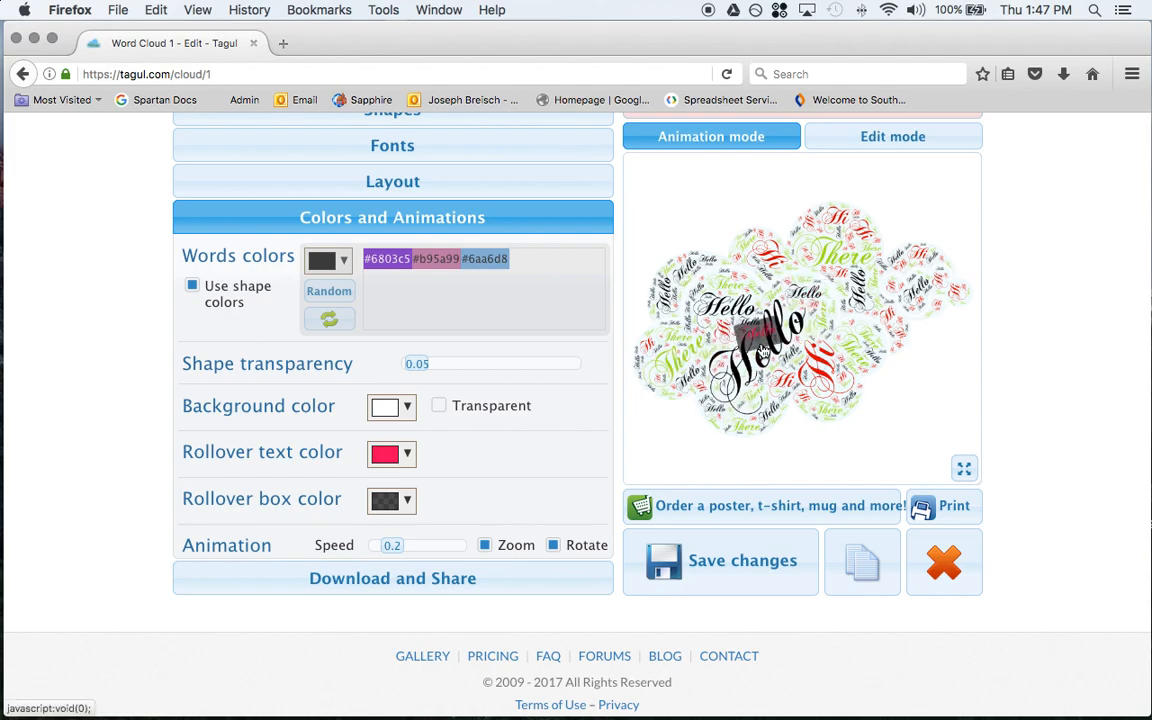
{"action": "mouse_move", "coordinate": [765, 358]}
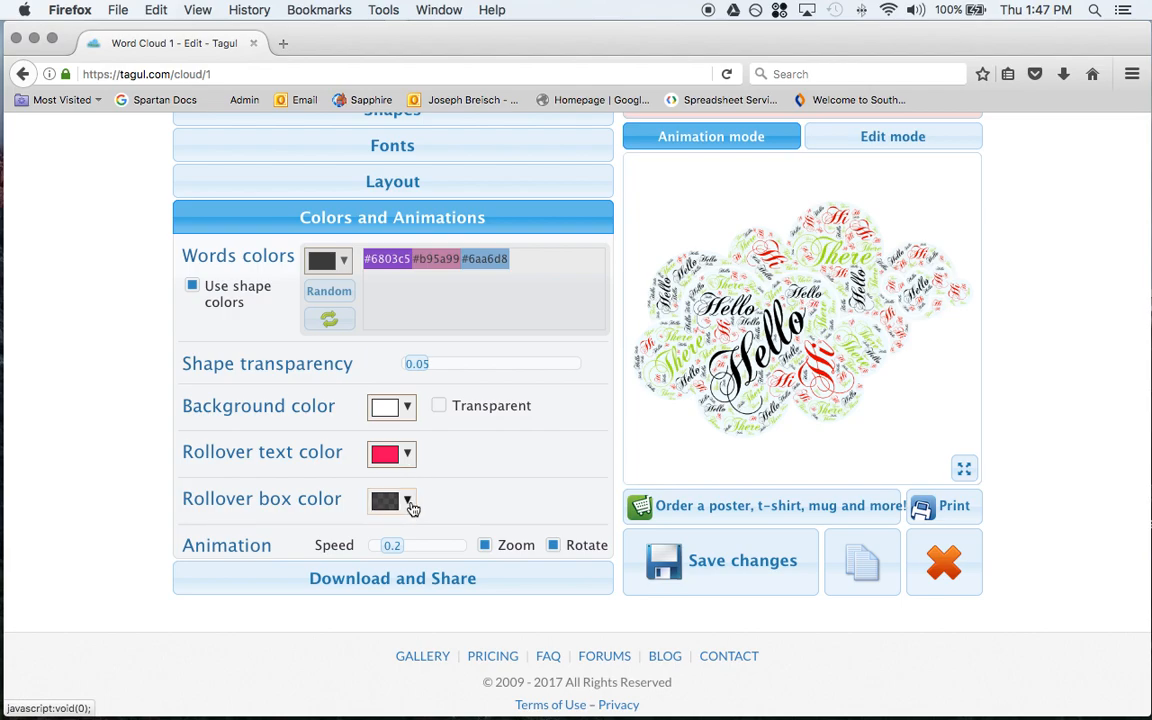
{"action": "left_click", "coordinate": [407, 501]}
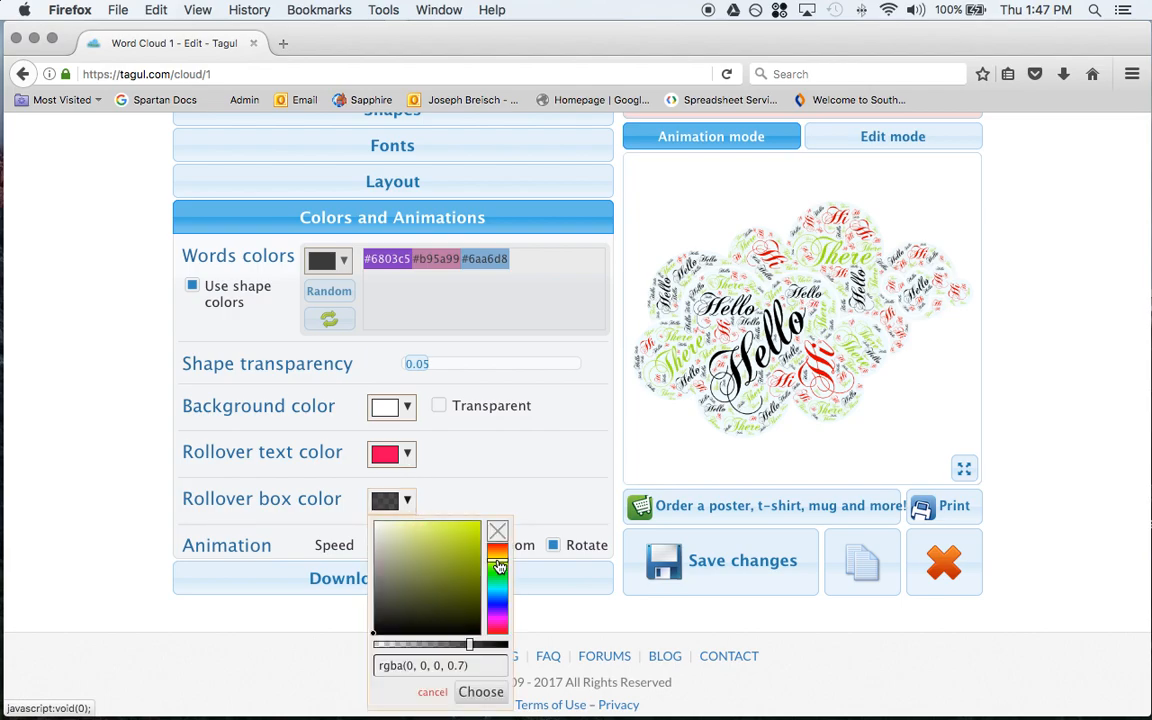
{"action": "left_click", "coordinate": [475, 528]}
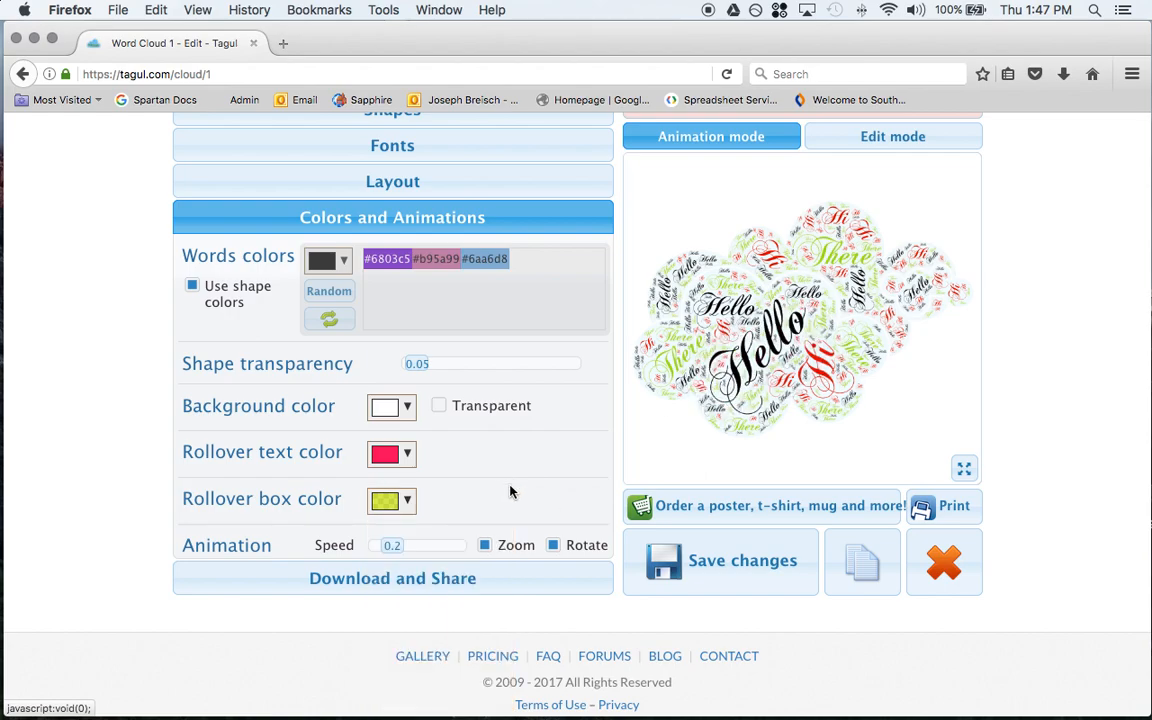
{"action": "mouse_move", "coordinate": [770, 350]}
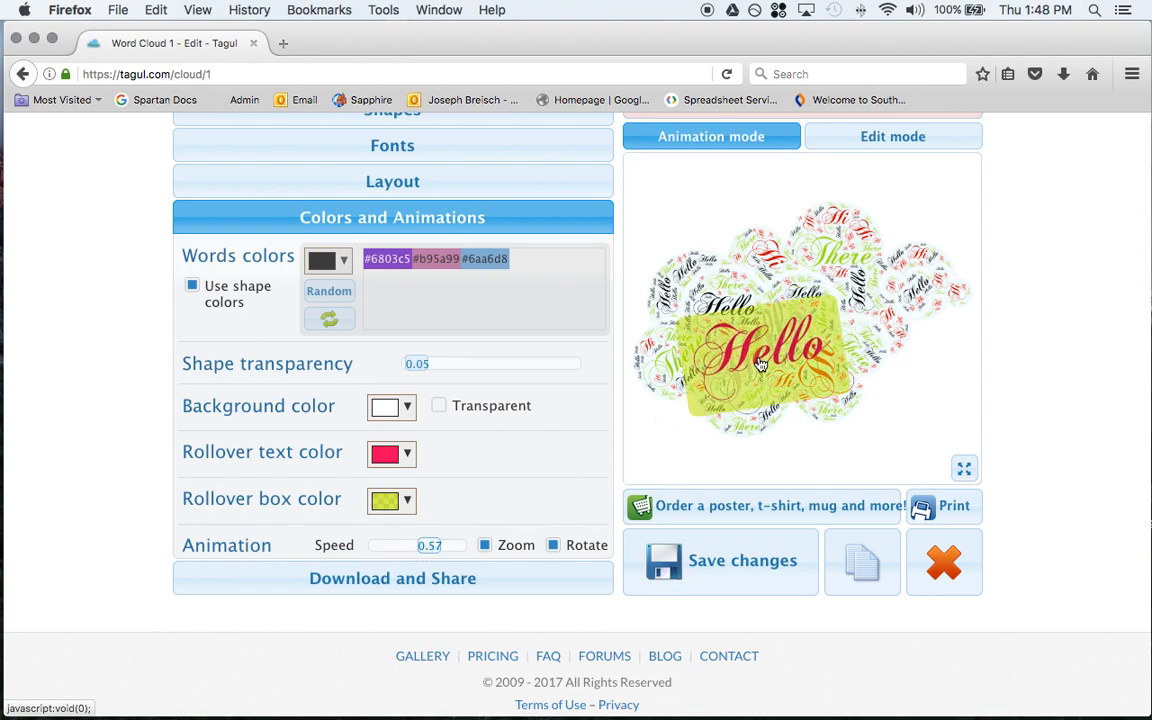
{"action": "left_click", "coordinate": [393, 545]}
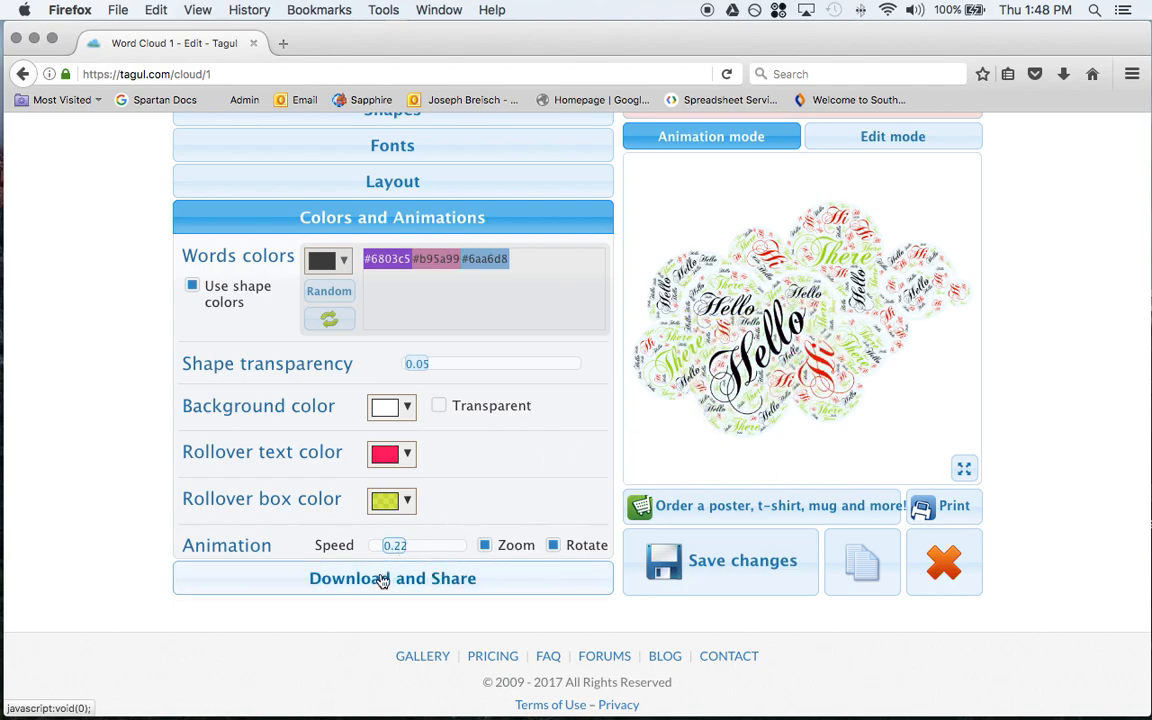
- Save the cloud as a standard-quality PNG and open Word Cloud 1(1).png from Firefox downloads
{"action": "left_click", "coordinate": [392, 578]}
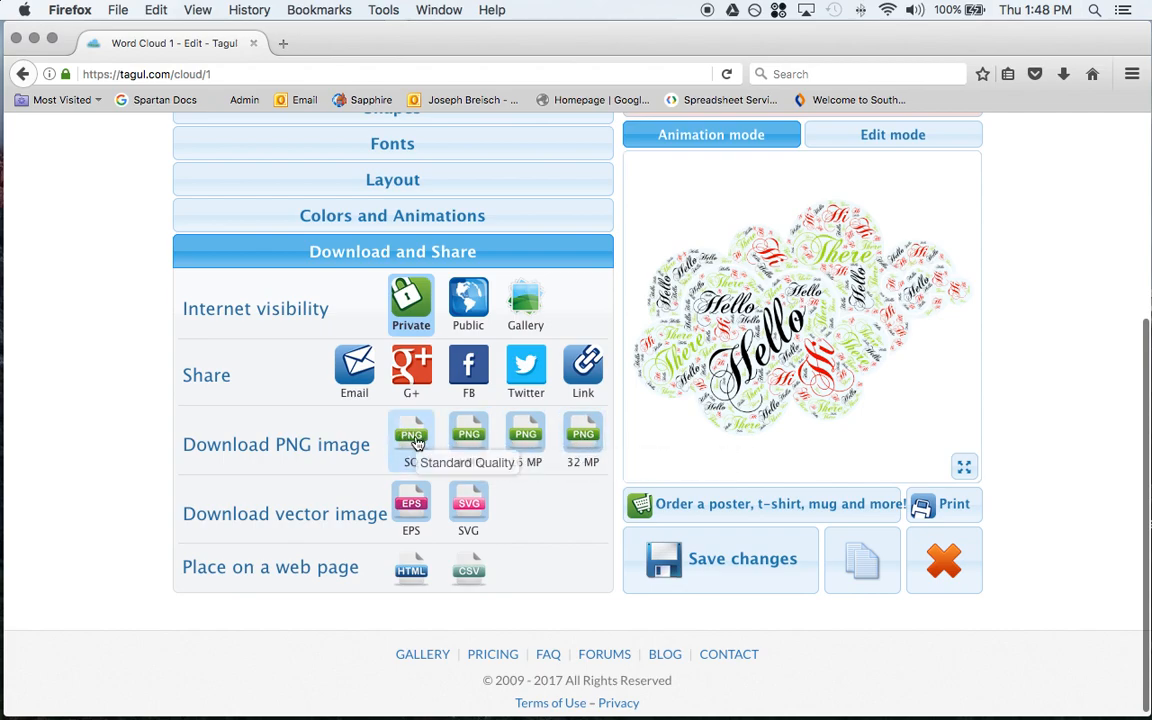
{"action": "left_click", "coordinate": [411, 437]}
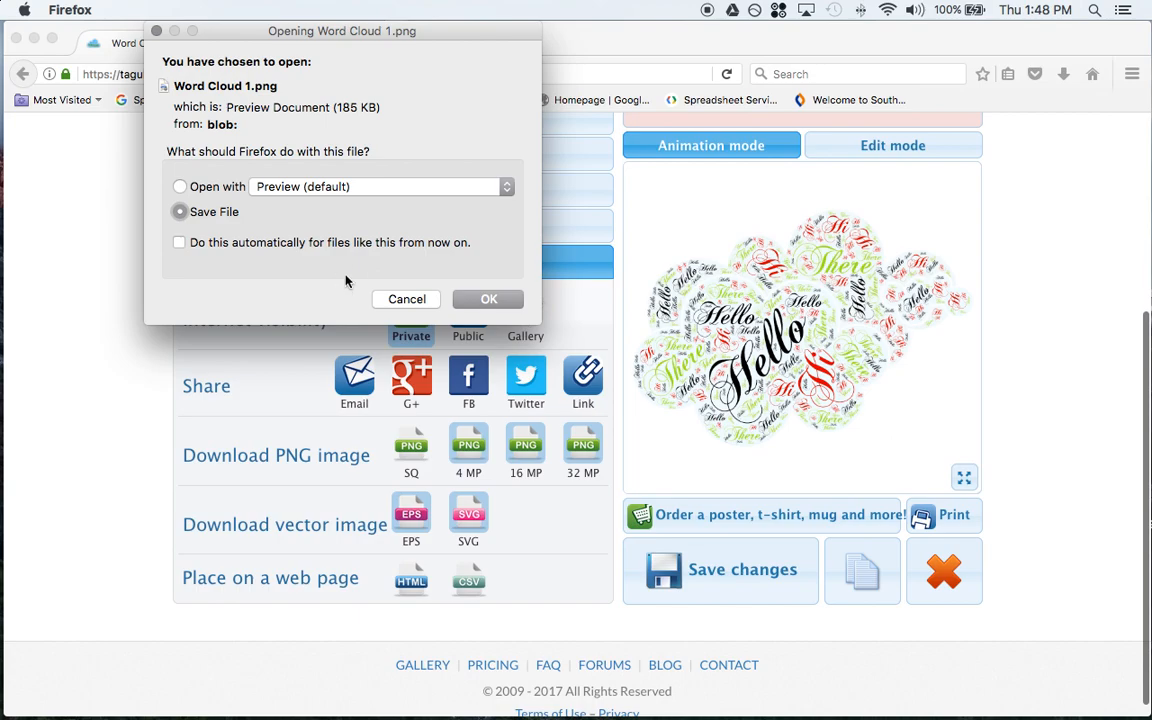
{"action": "left_click", "coordinate": [488, 299]}
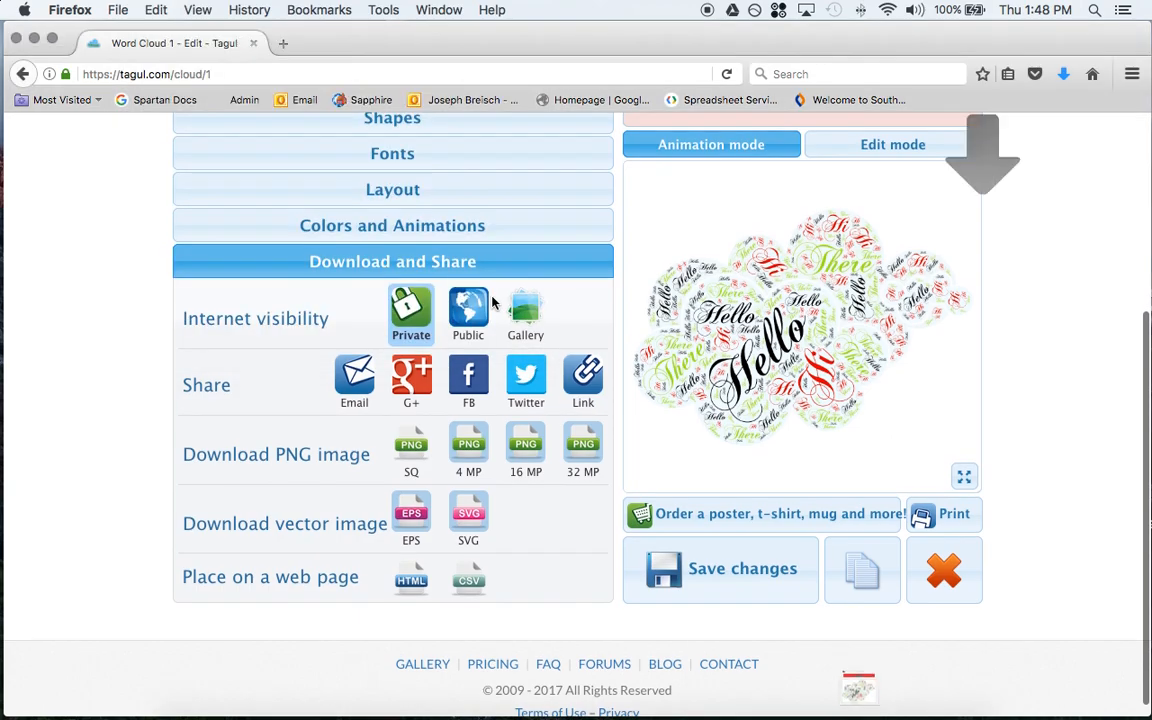
{"action": "left_click", "coordinate": [1063, 74]}
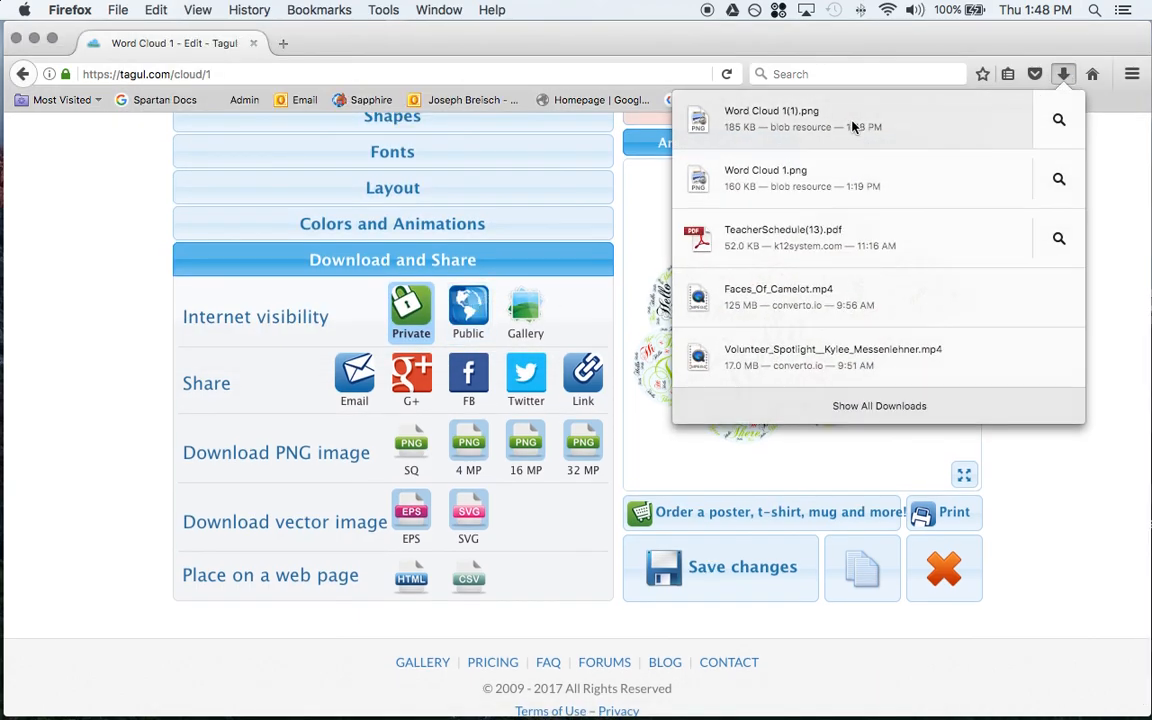
{"action": "left_click", "coordinate": [771, 118]}
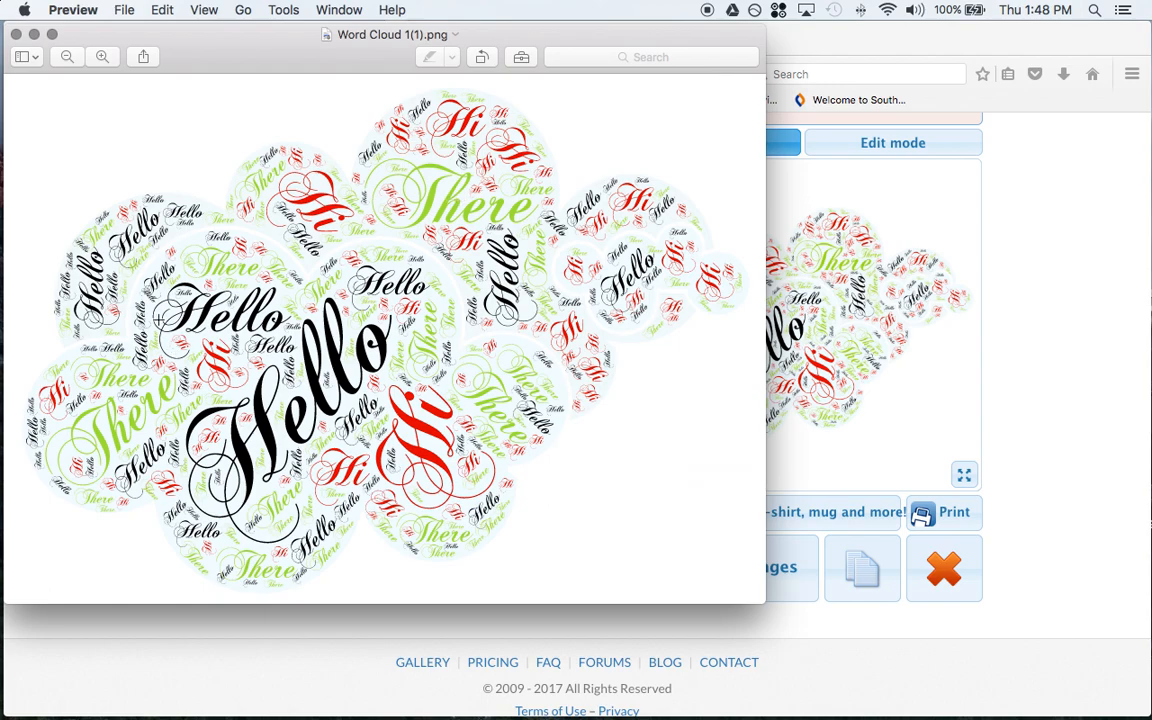
{"action": "mouse_move", "coordinate": [463, 280]}
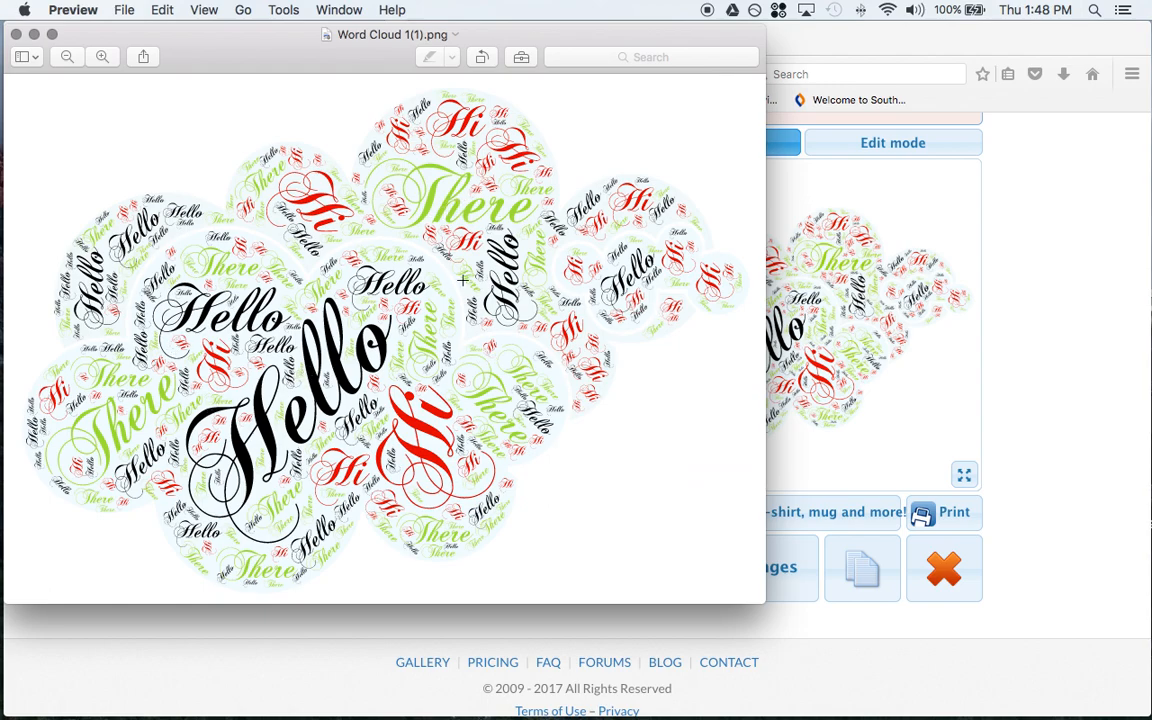
{"action": "mouse_move", "coordinate": [237, 413]}
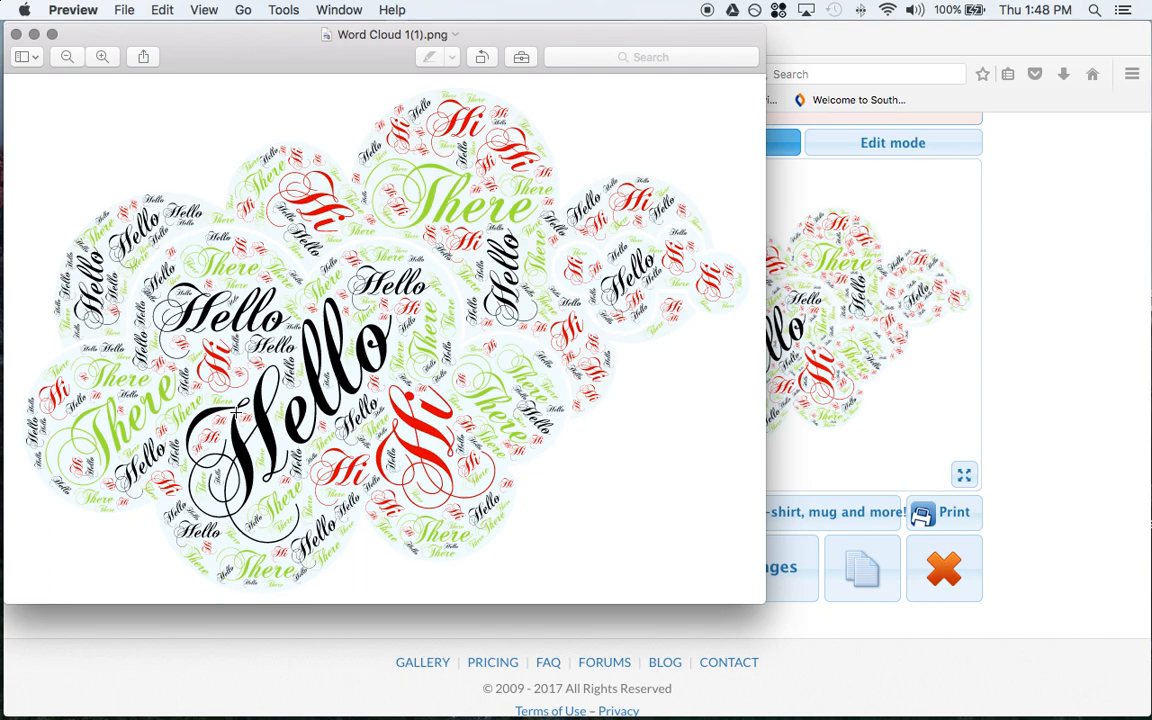
{"action": "mouse_move", "coordinate": [560, 307]}
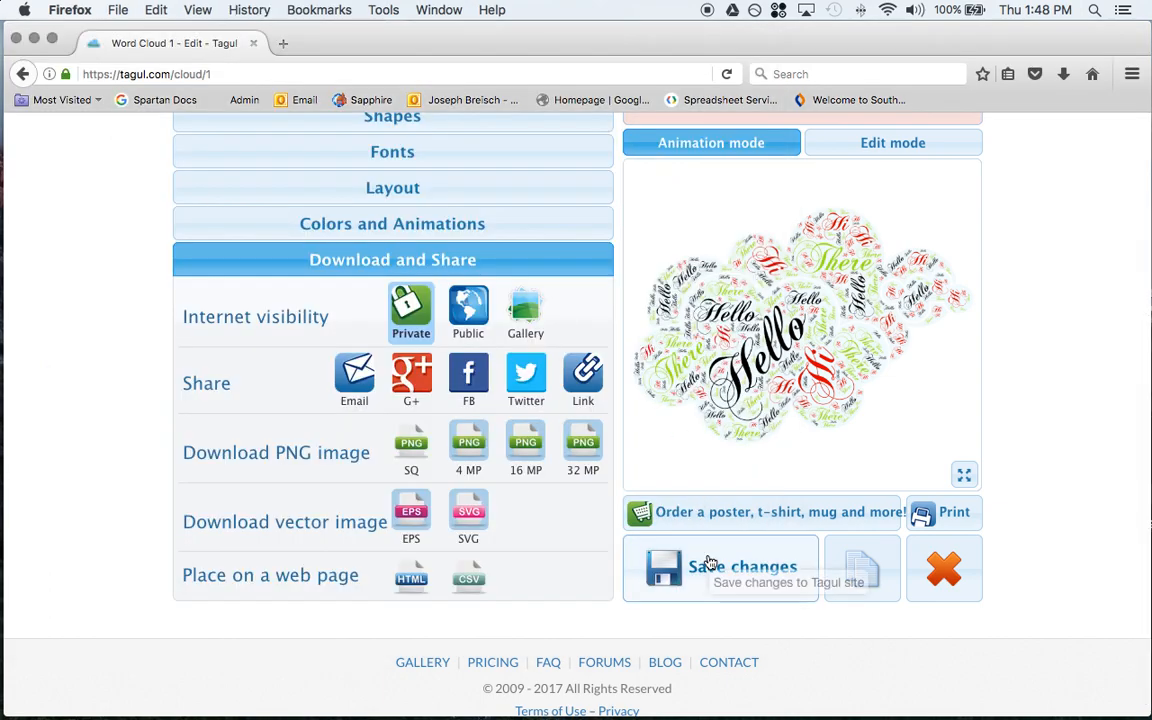
- Save Word Cloud 1 to the Tagul account and dismiss the Done! confirmation
{"action": "left_click", "coordinate": [719, 567]}
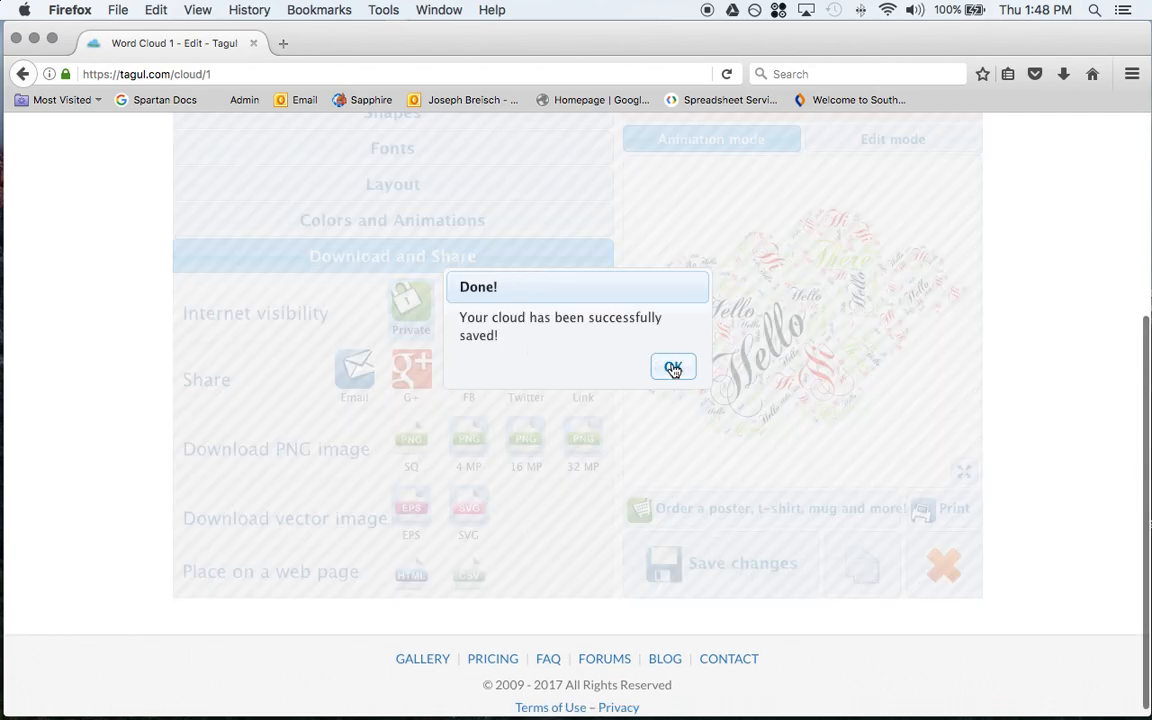
{"action": "left_click", "coordinate": [672, 367]}
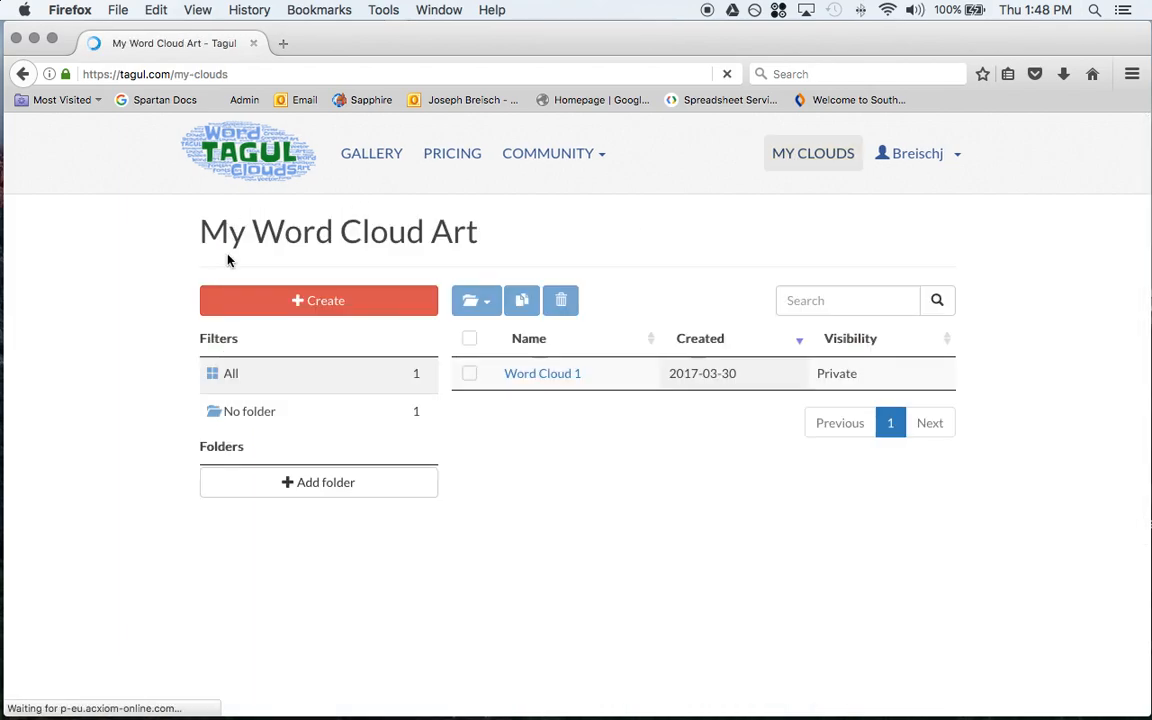
{"action": "mouse_move", "coordinate": [542, 373]}
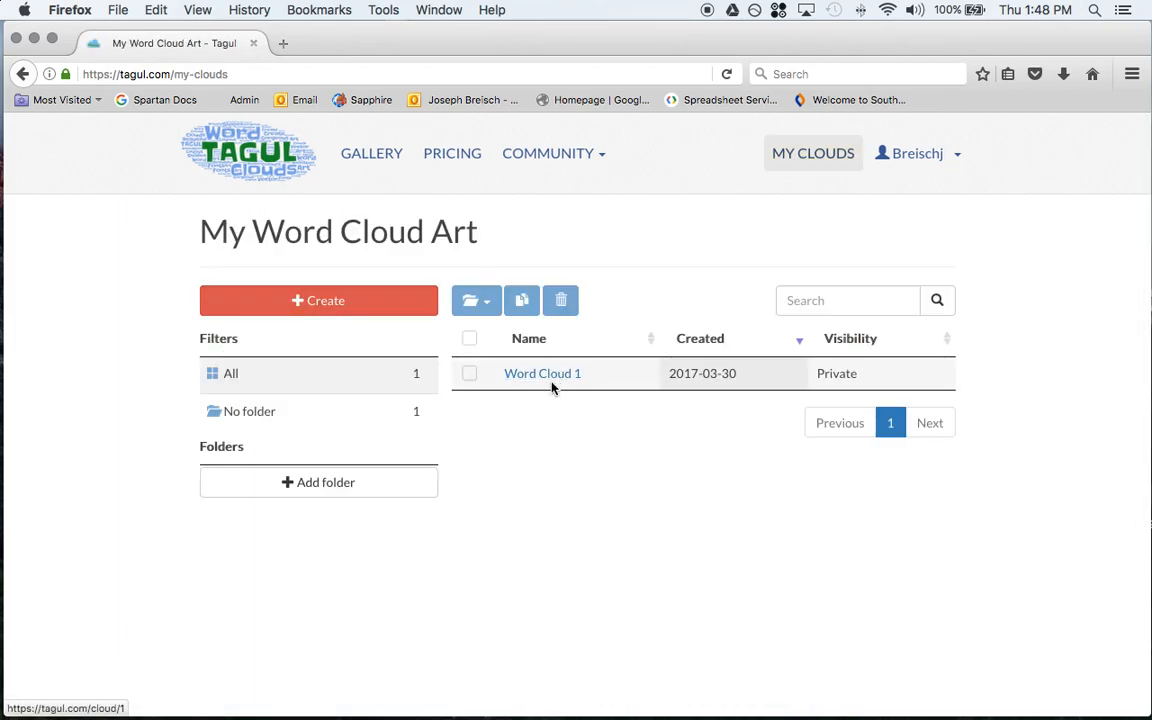
{"action": "mouse_move", "coordinate": [878, 388]}
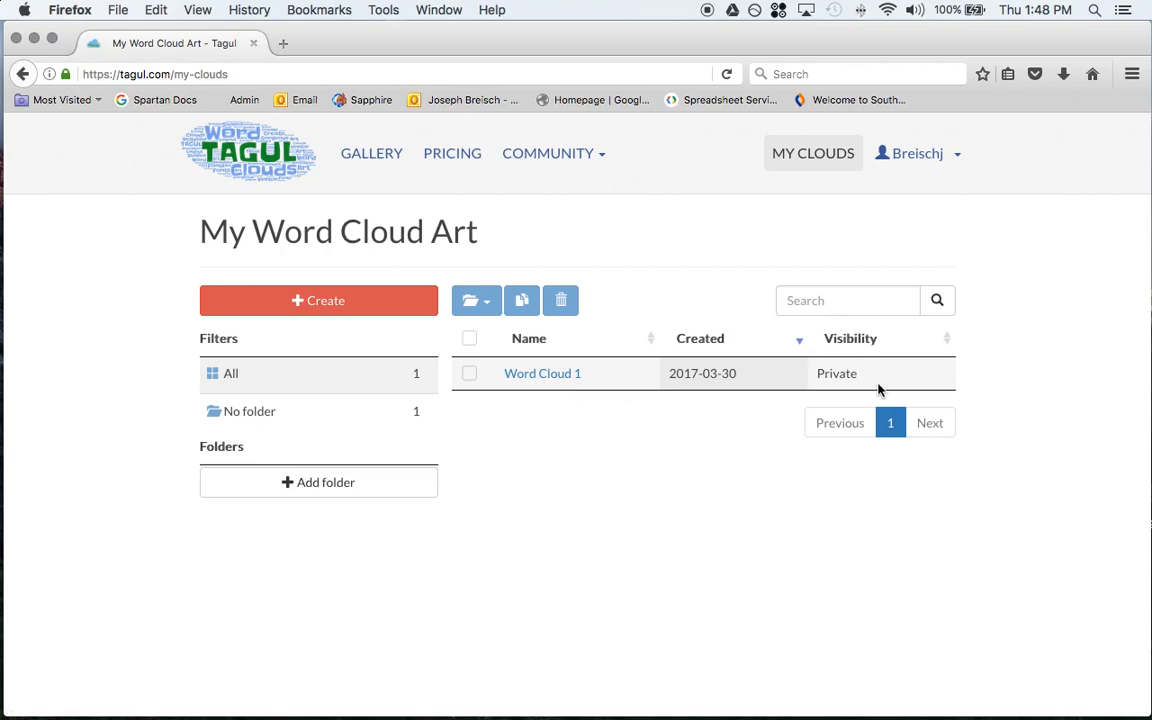